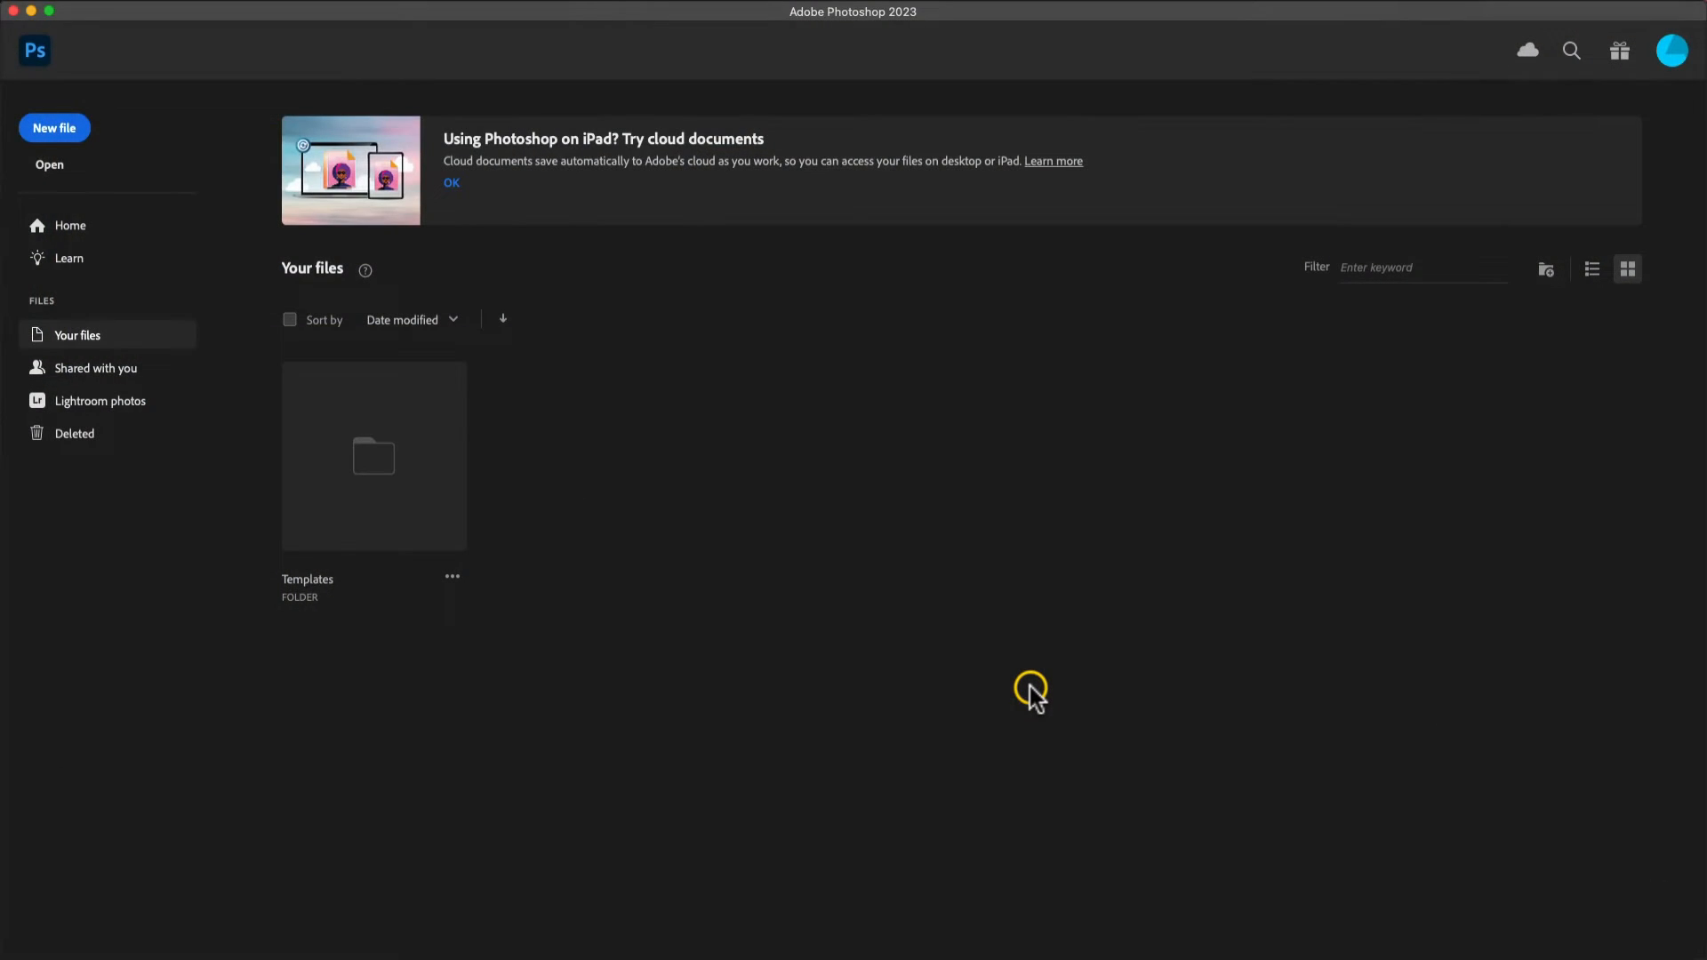
mouse_move(802, 576)
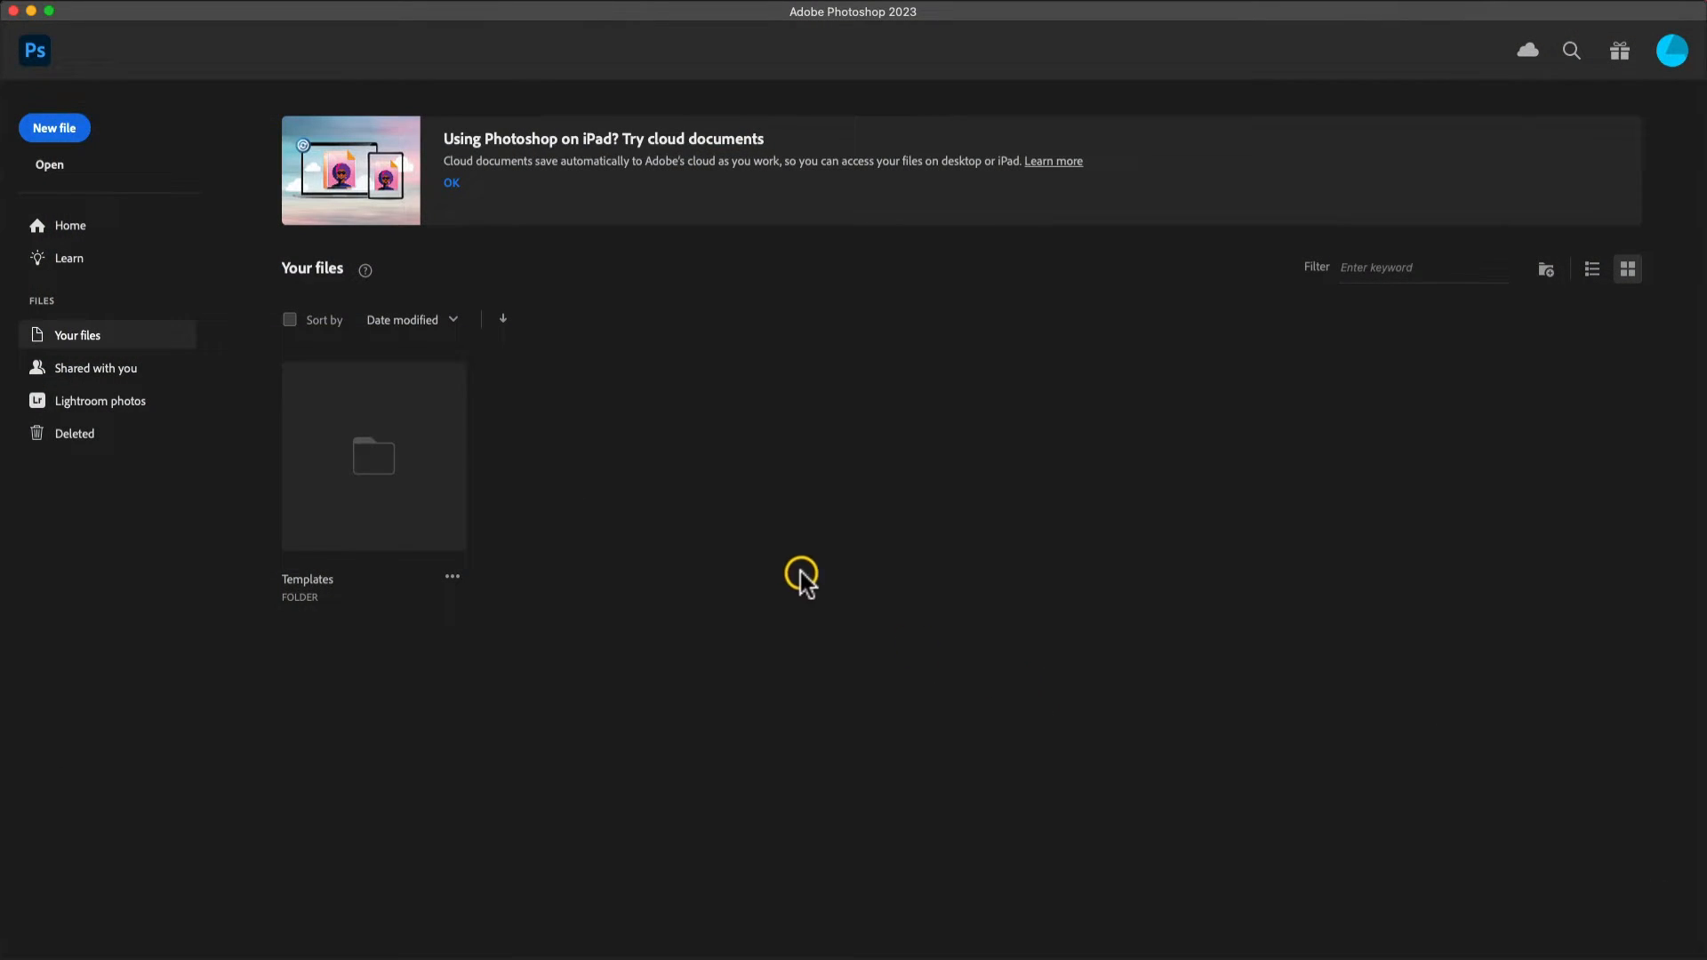
Step: Open the jackal.cr2 raw file from the photo raw max folder
click(50, 164)
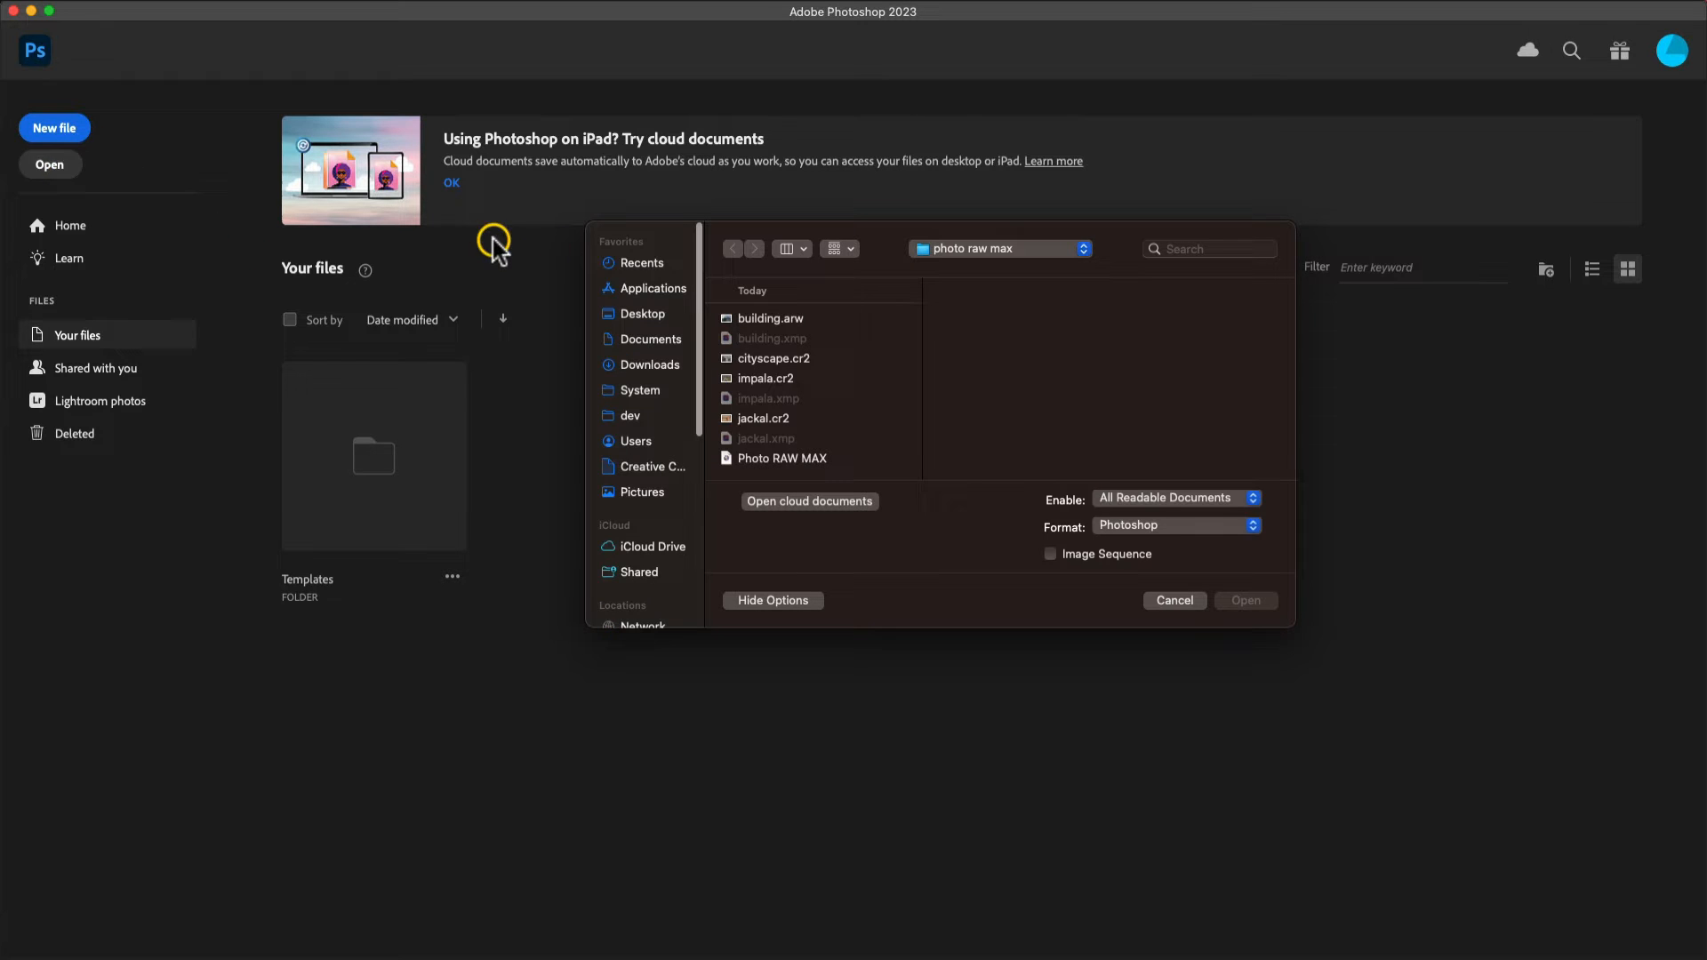
click(763, 418)
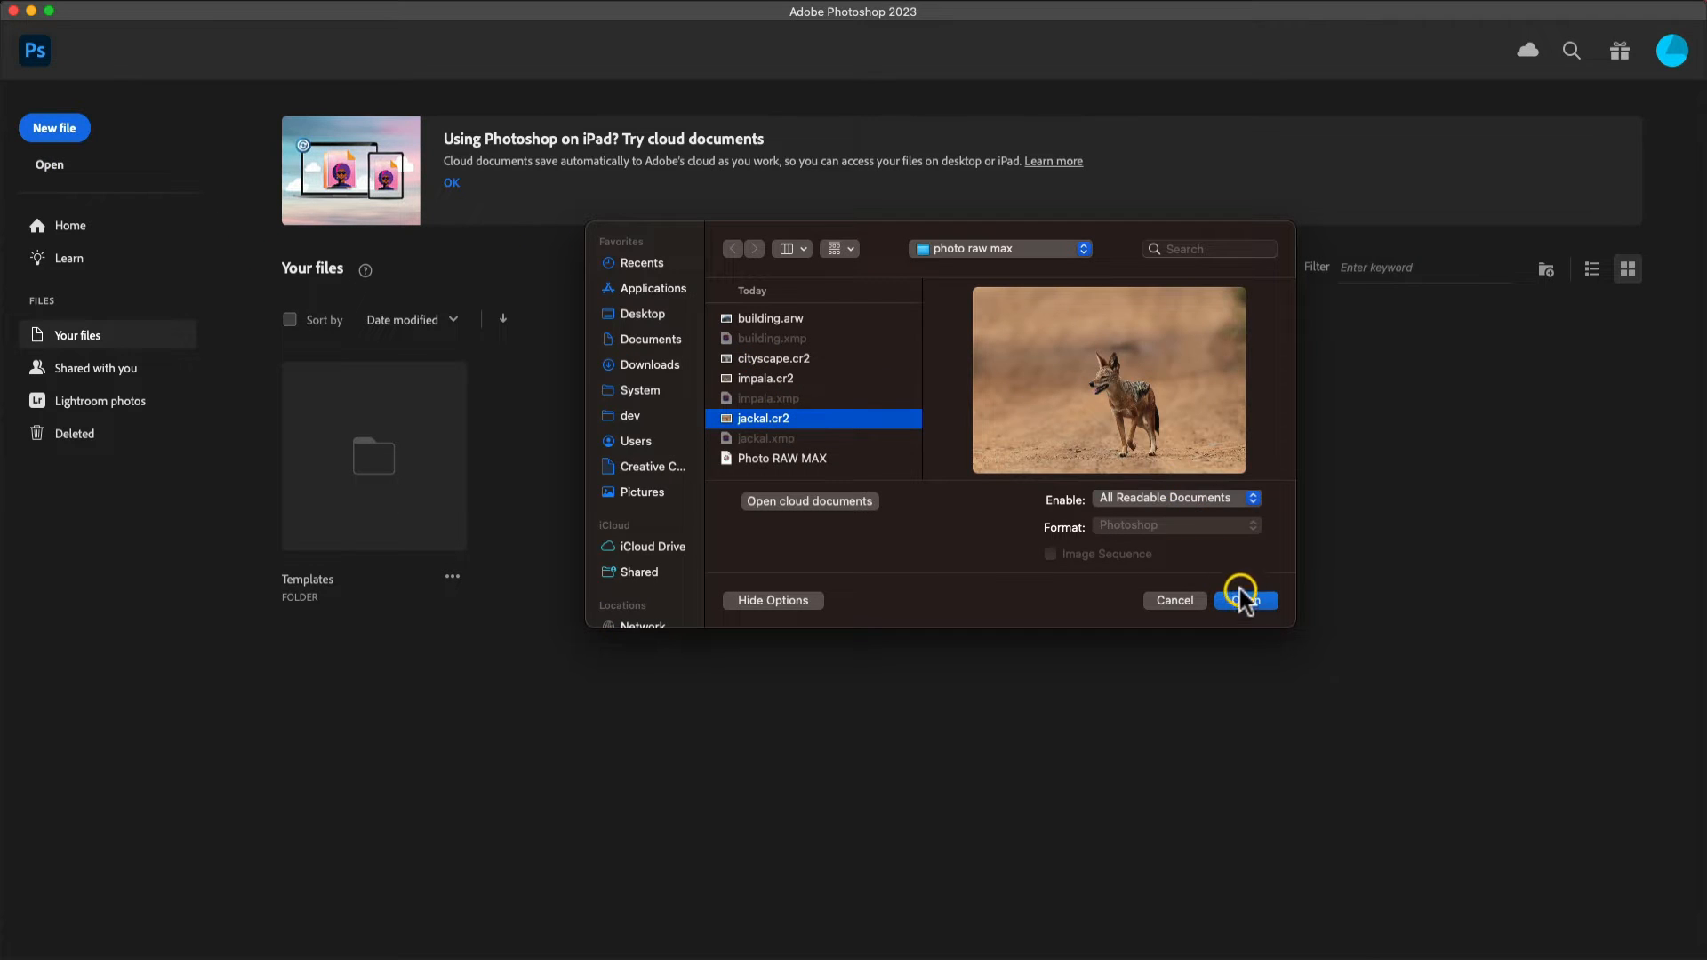
click(1263, 600)
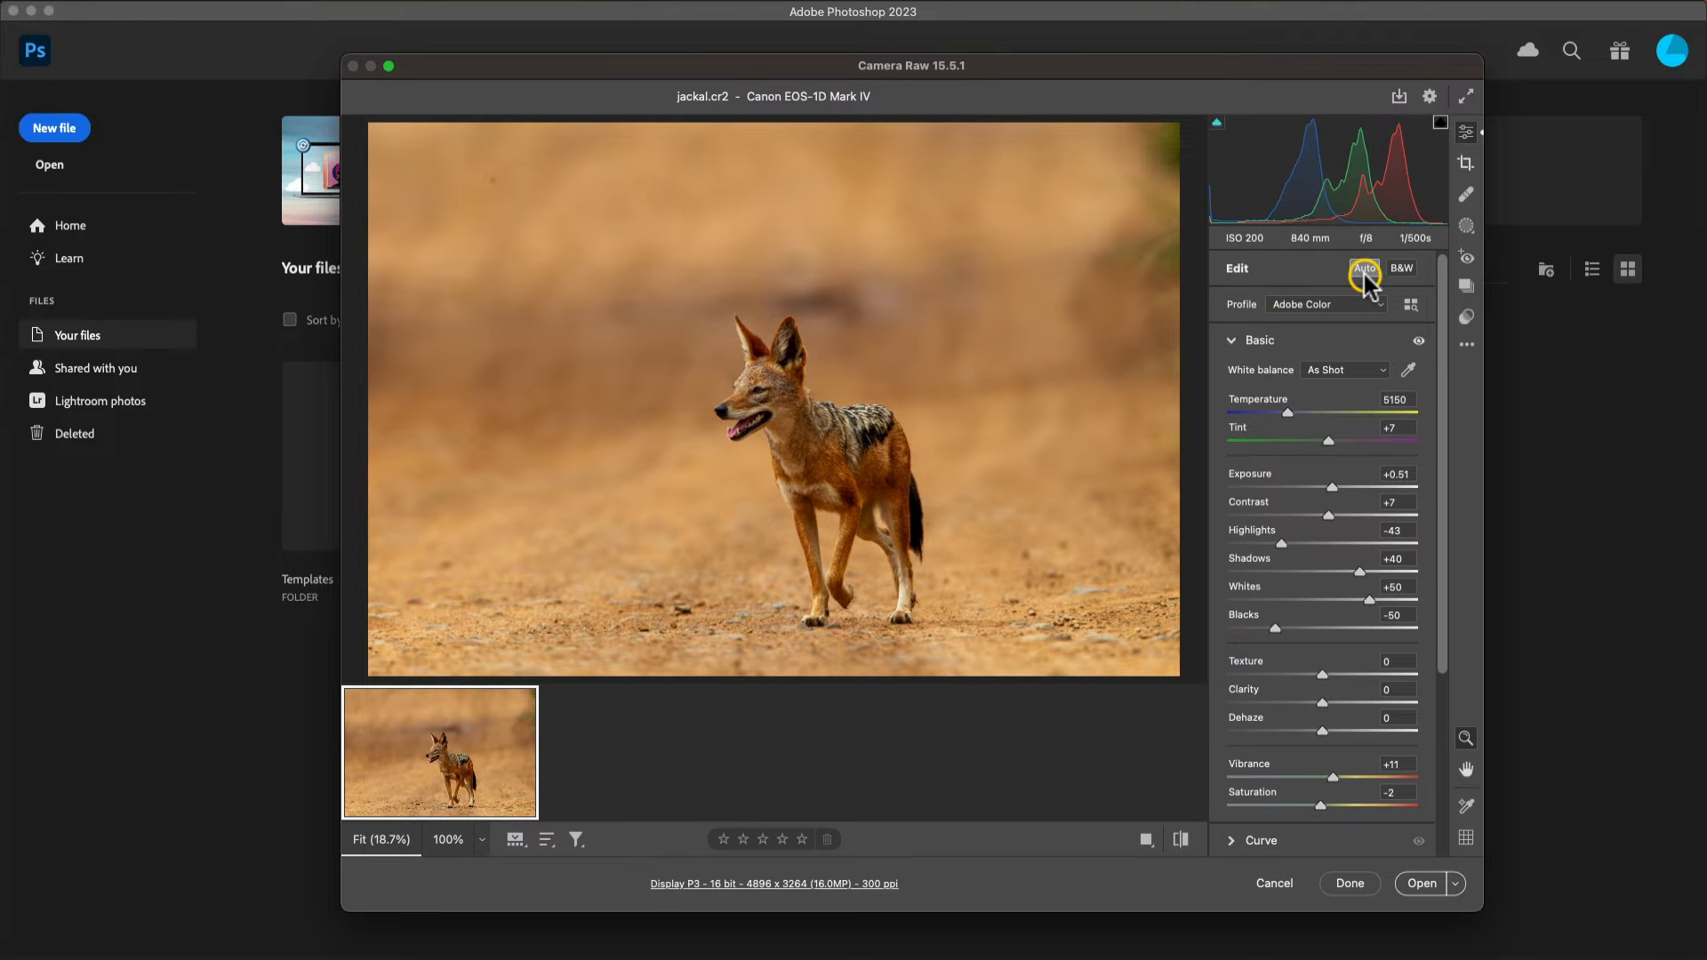
mouse_move(1153, 677)
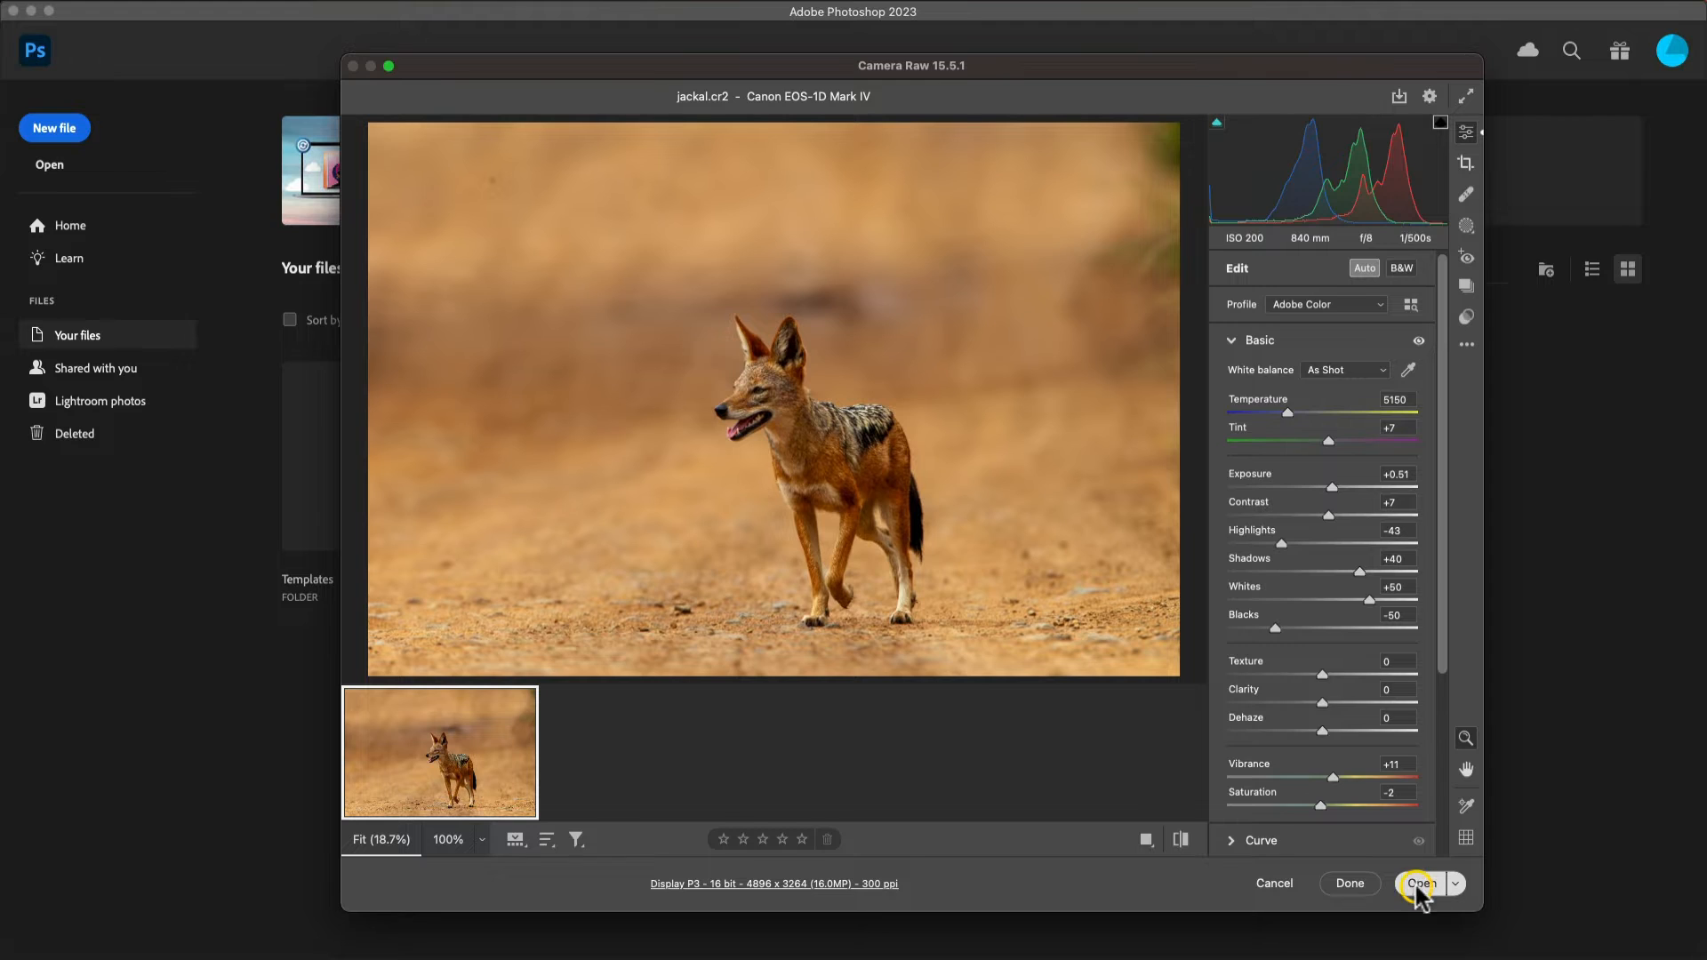
Step: Send the jackal photo from Camera Raw into Photoshop with its current settings
click(1419, 883)
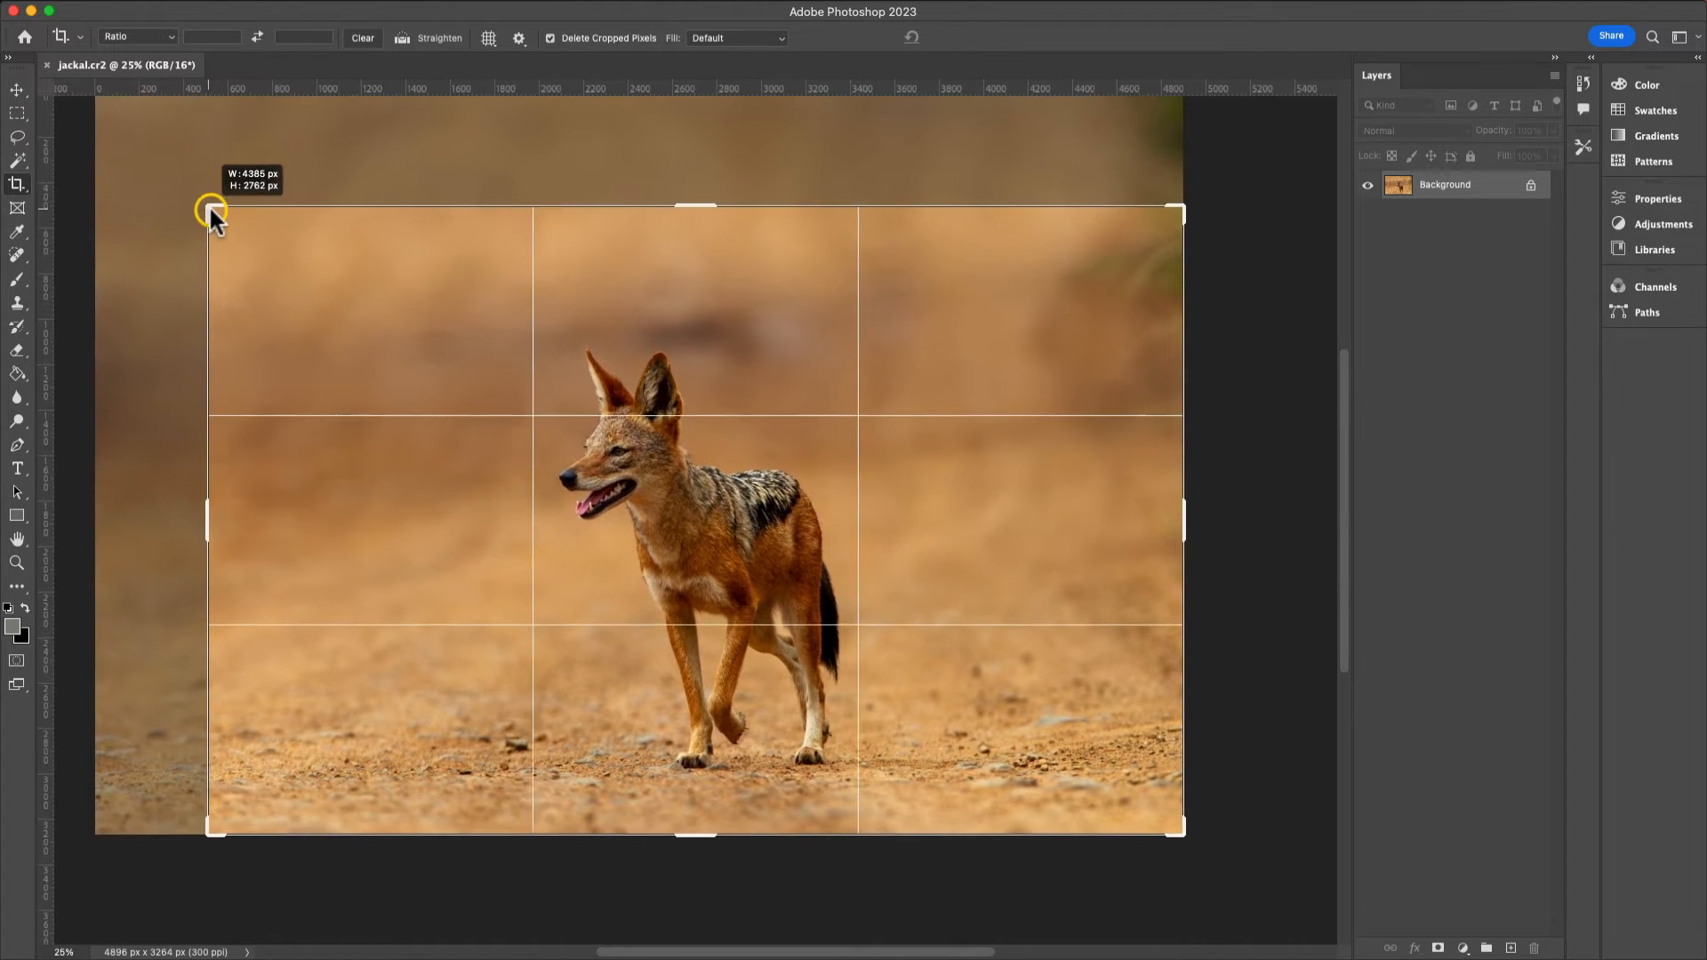
Step: Crop the photo by trimming its top and left edges to 4349 × 2513 px
drag(210, 210, 217, 236)
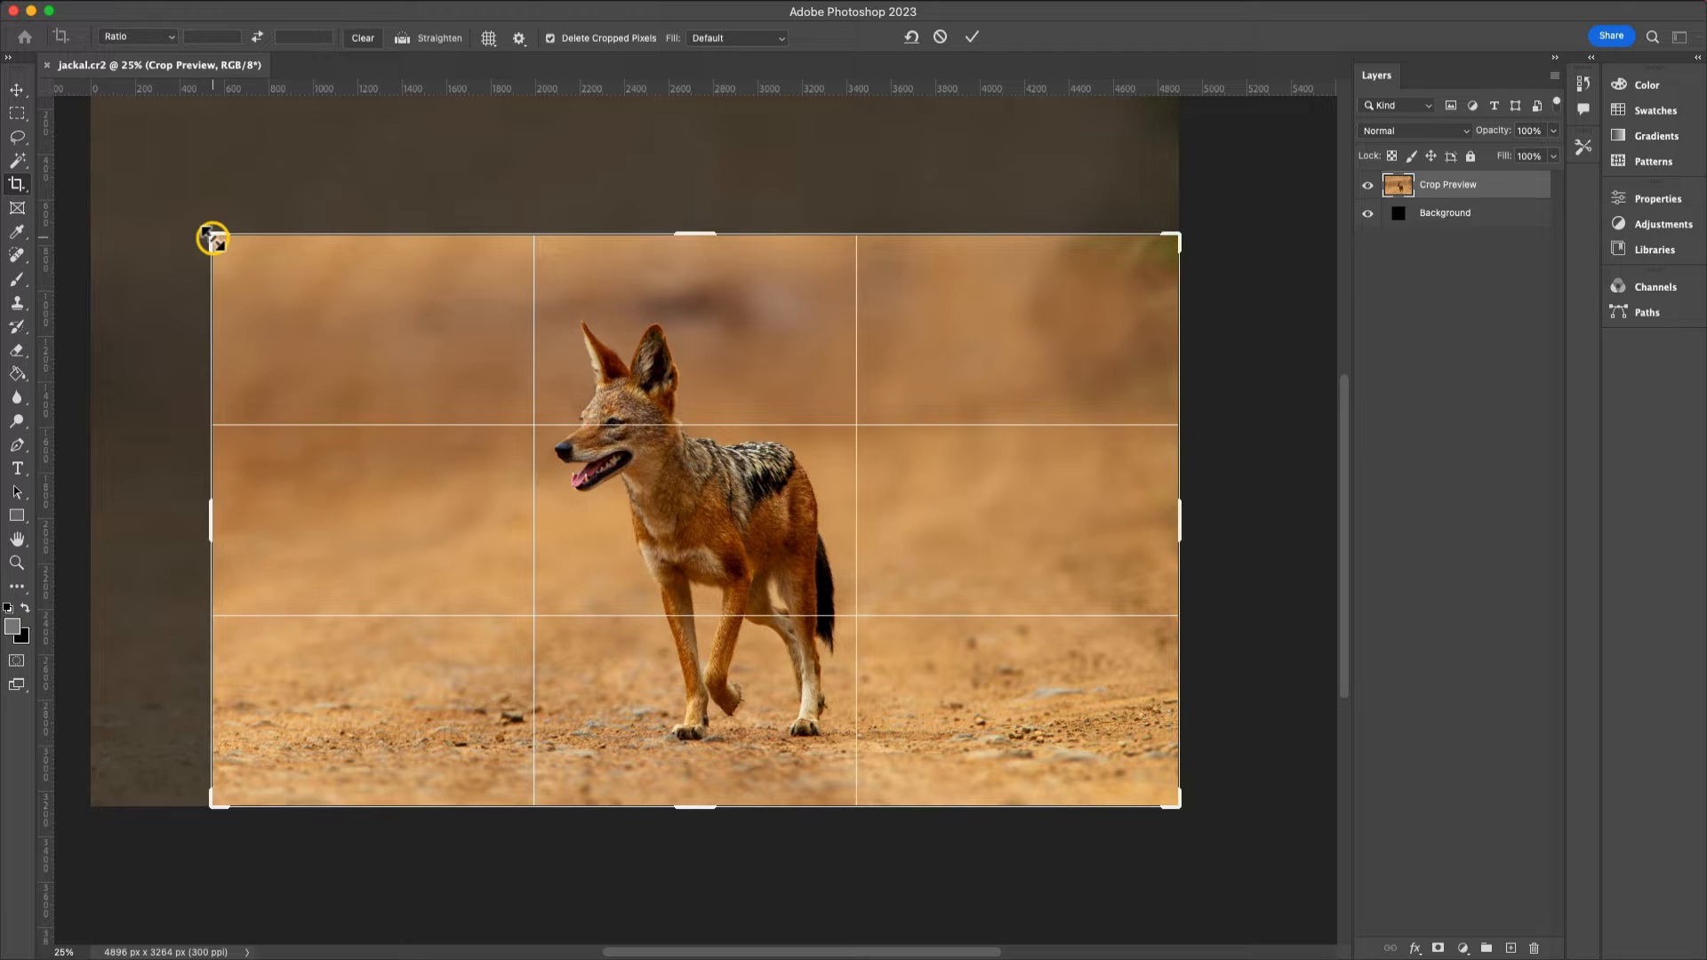
click(971, 35)
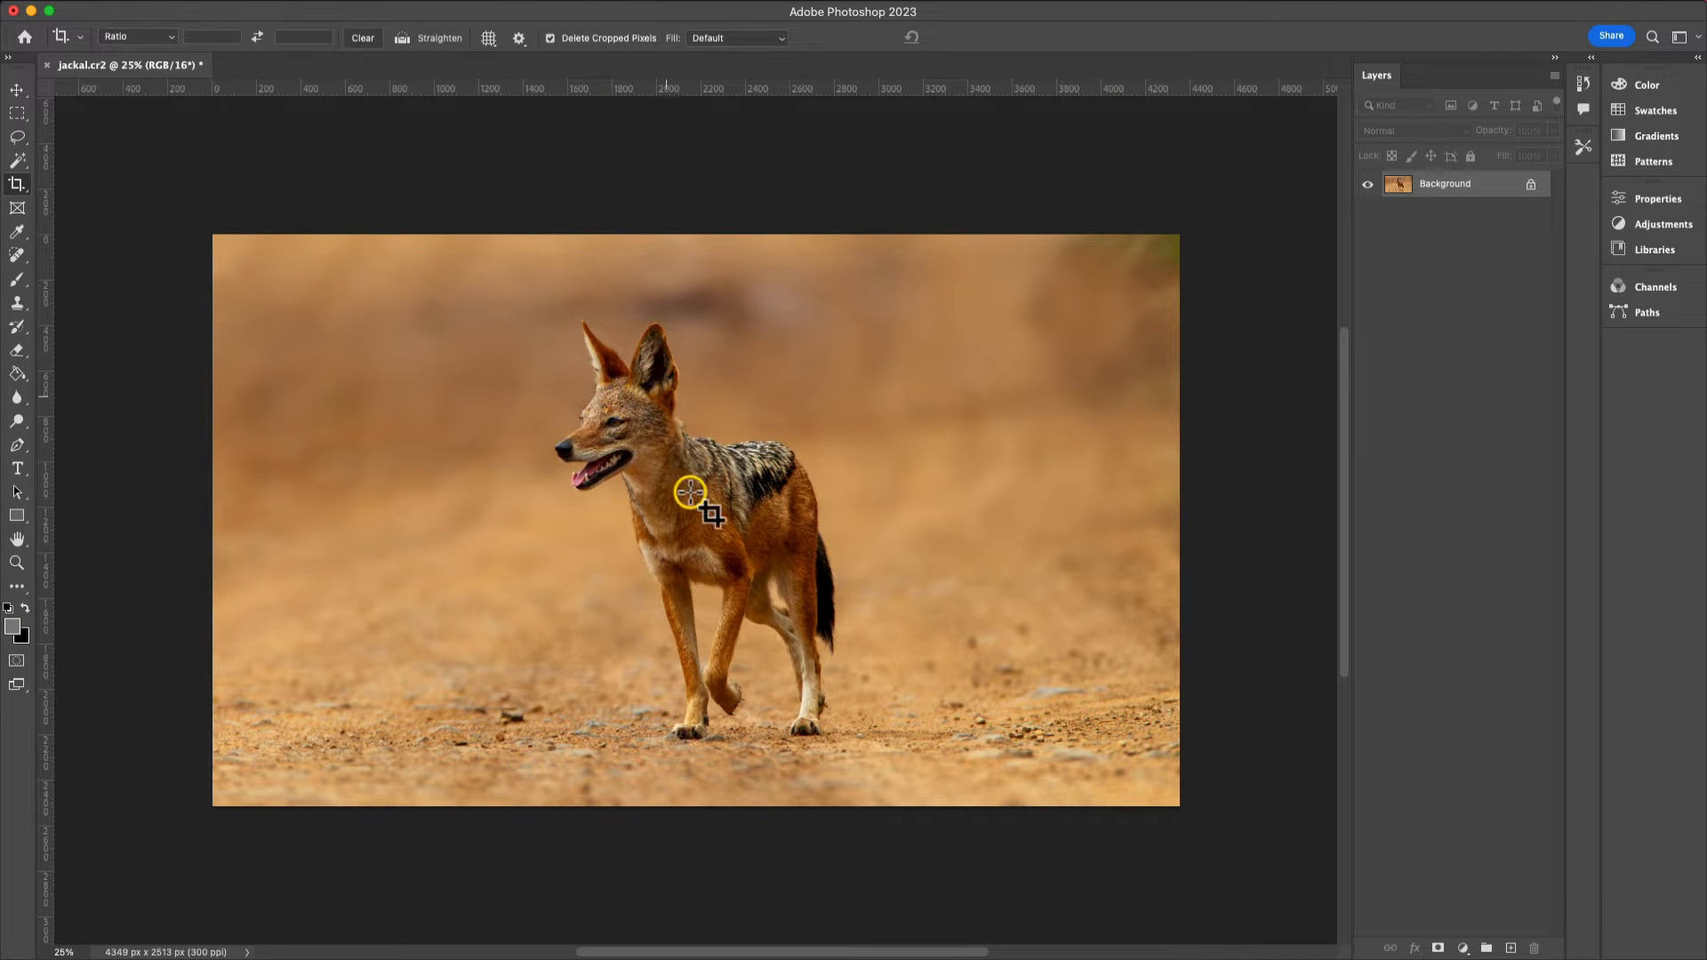
mouse_move(651, 472)
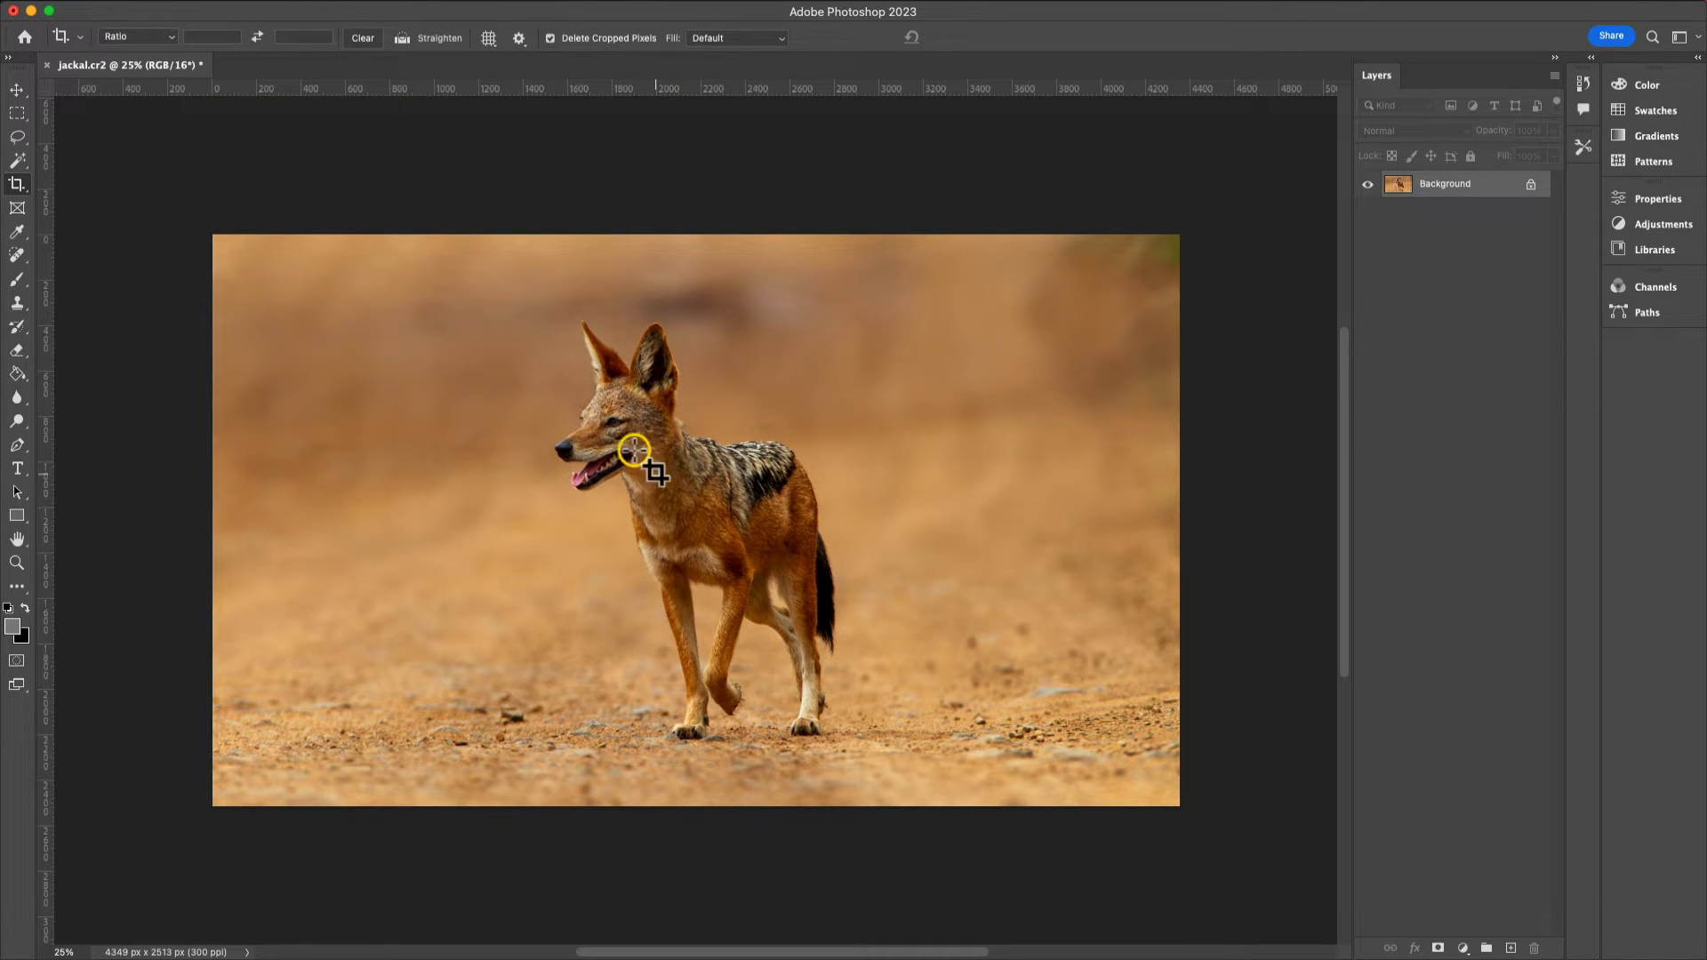
mouse_move(818, 391)
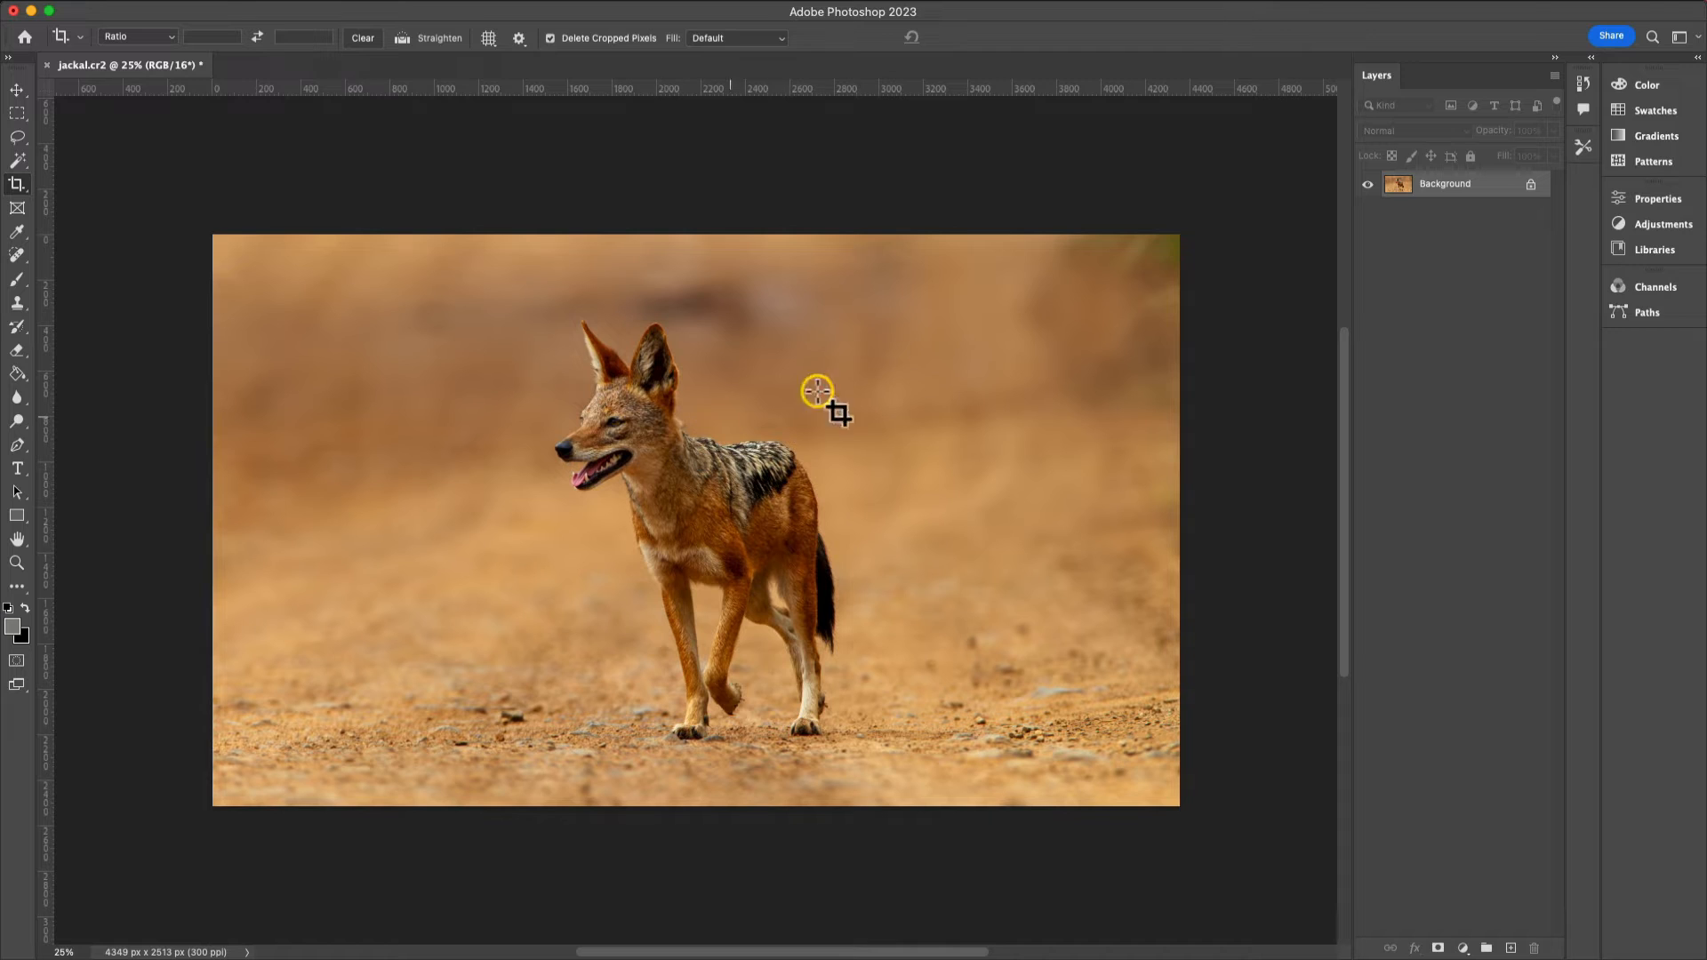
mouse_move(913, 571)
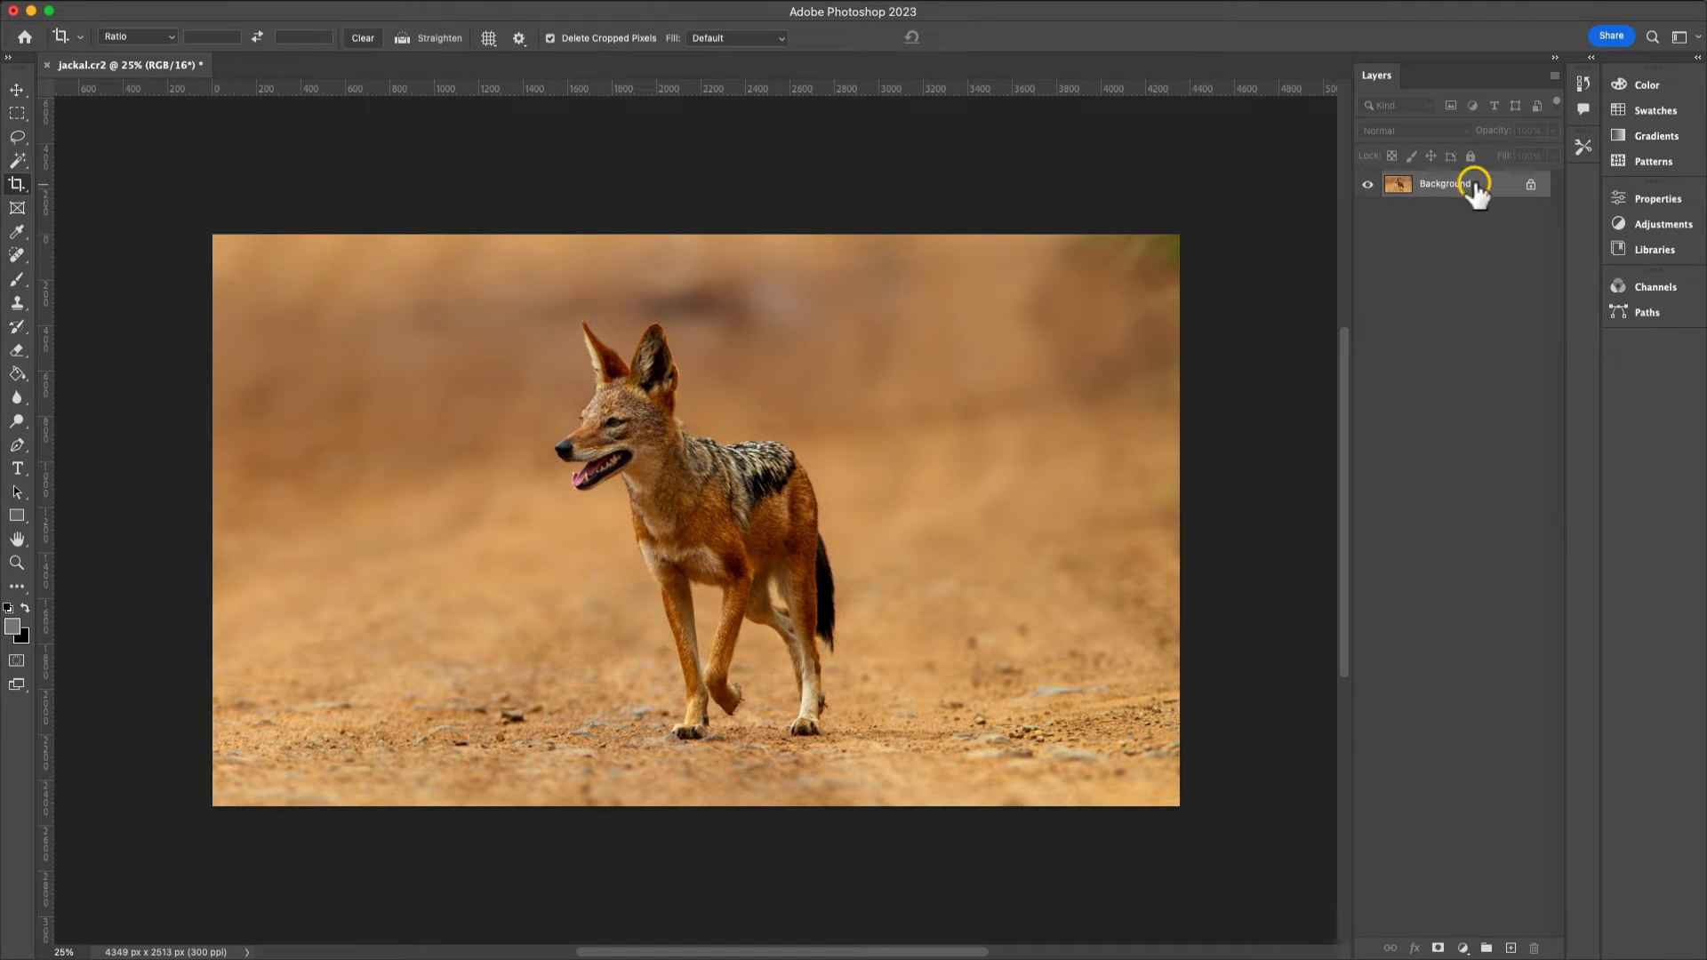
mouse_move(425, 423)
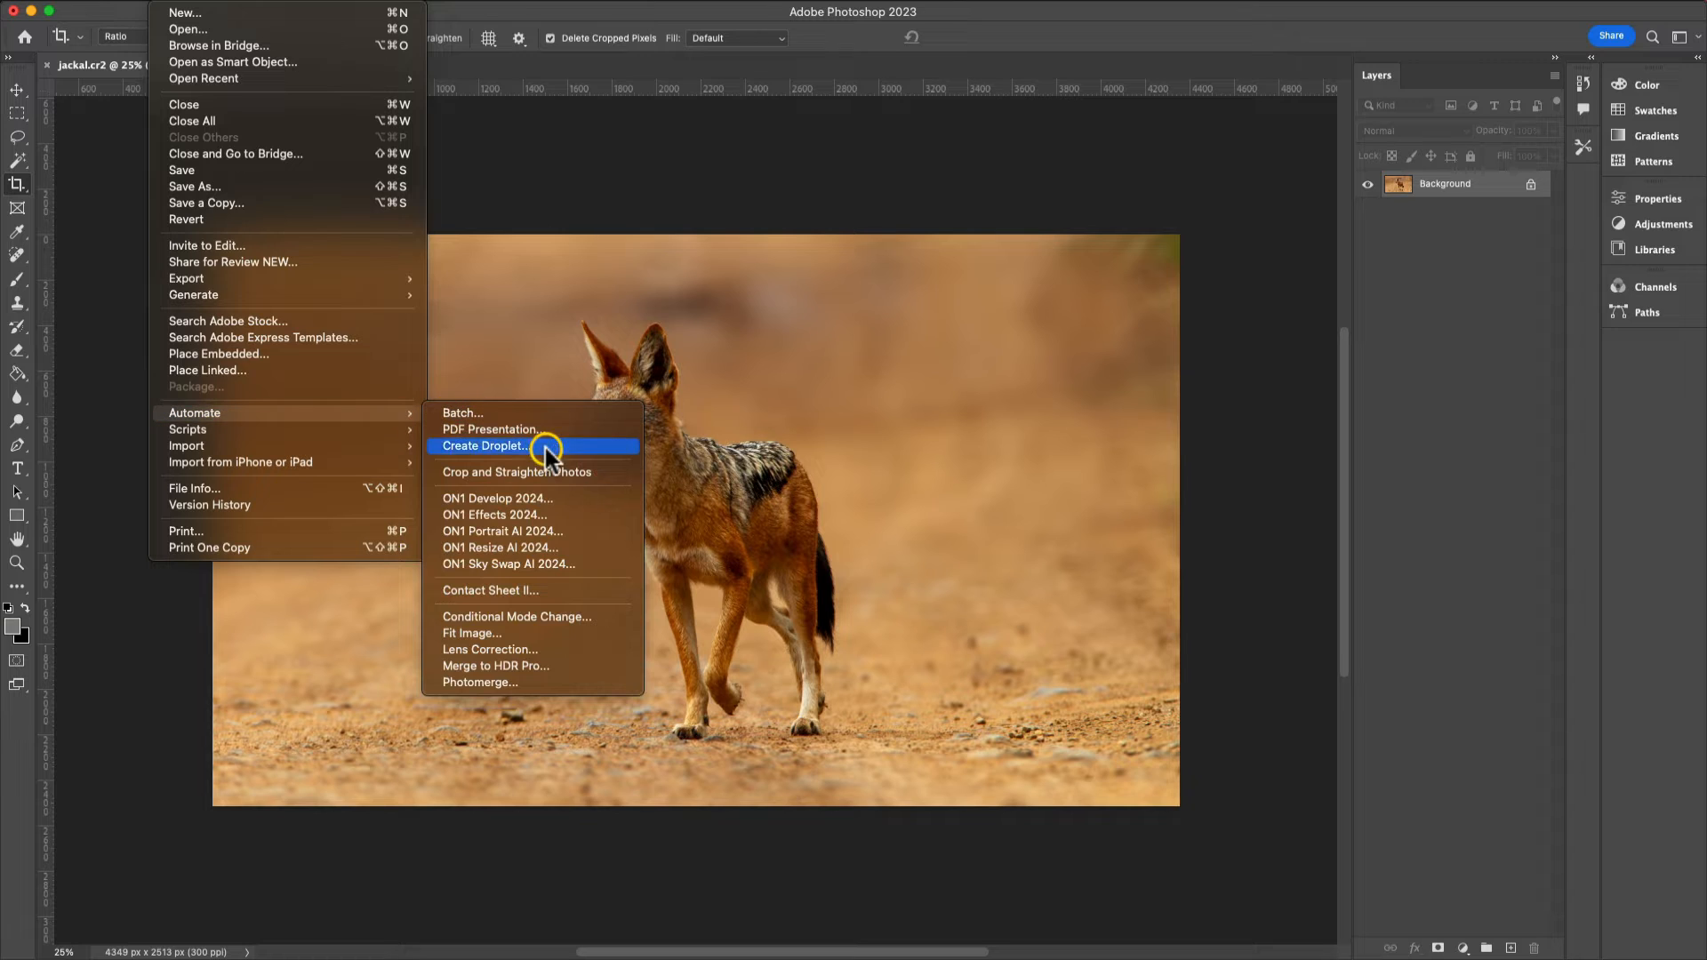
mouse_move(534, 515)
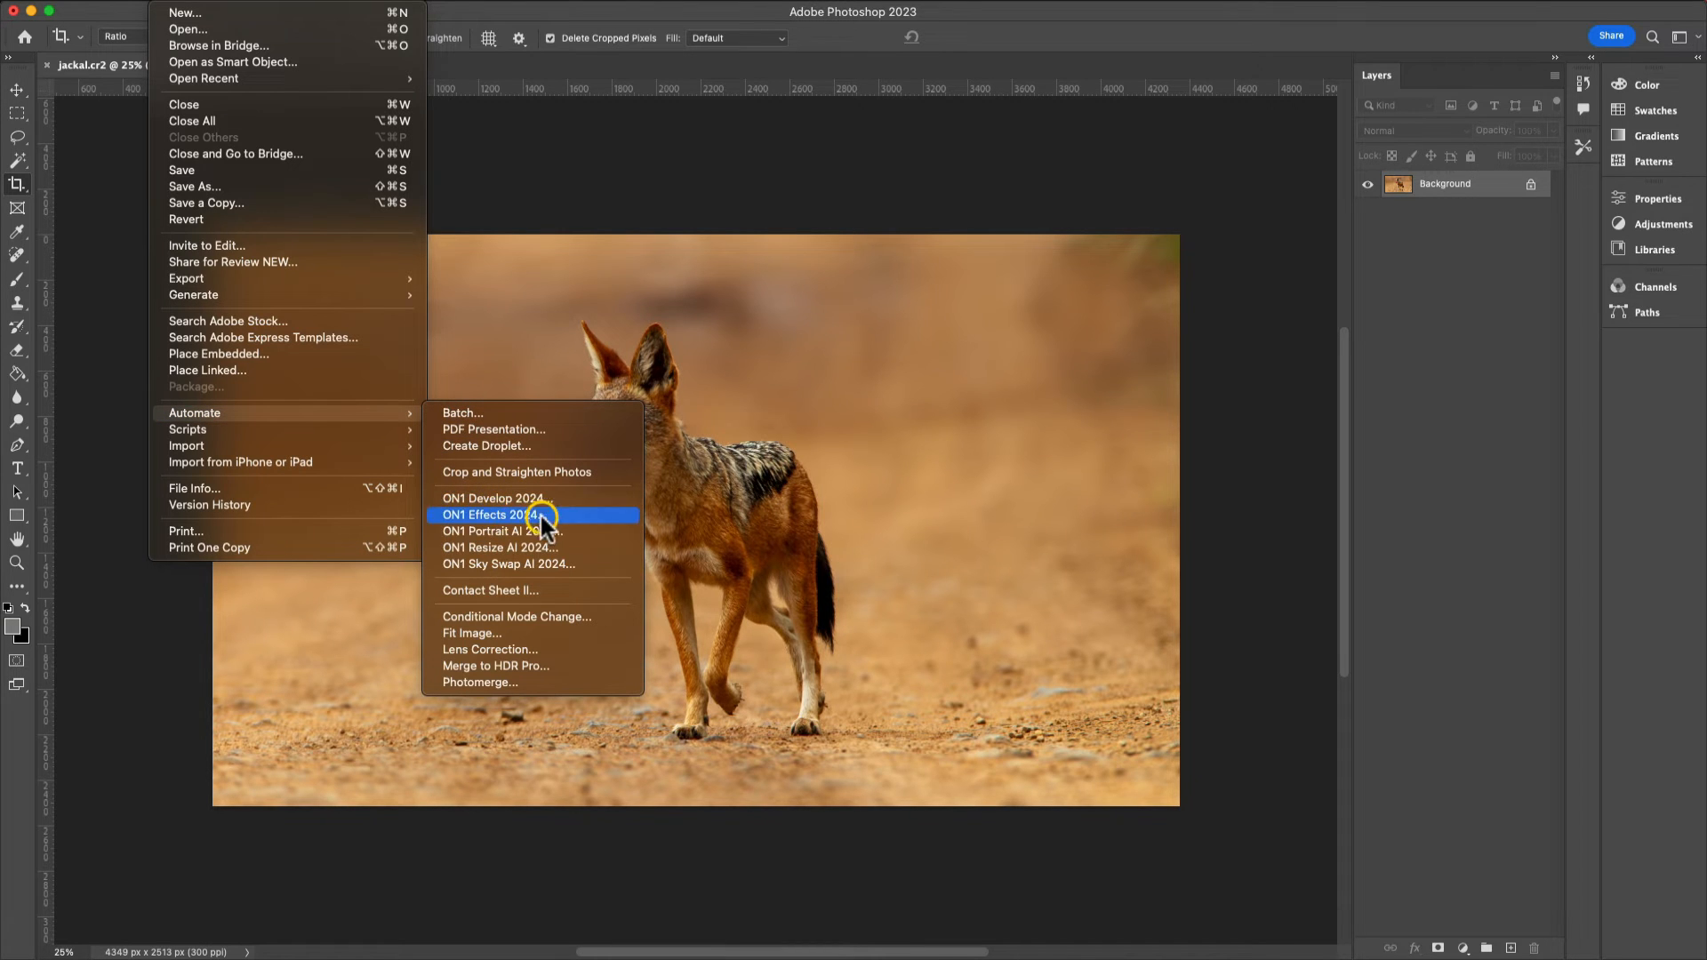
mouse_move(491, 498)
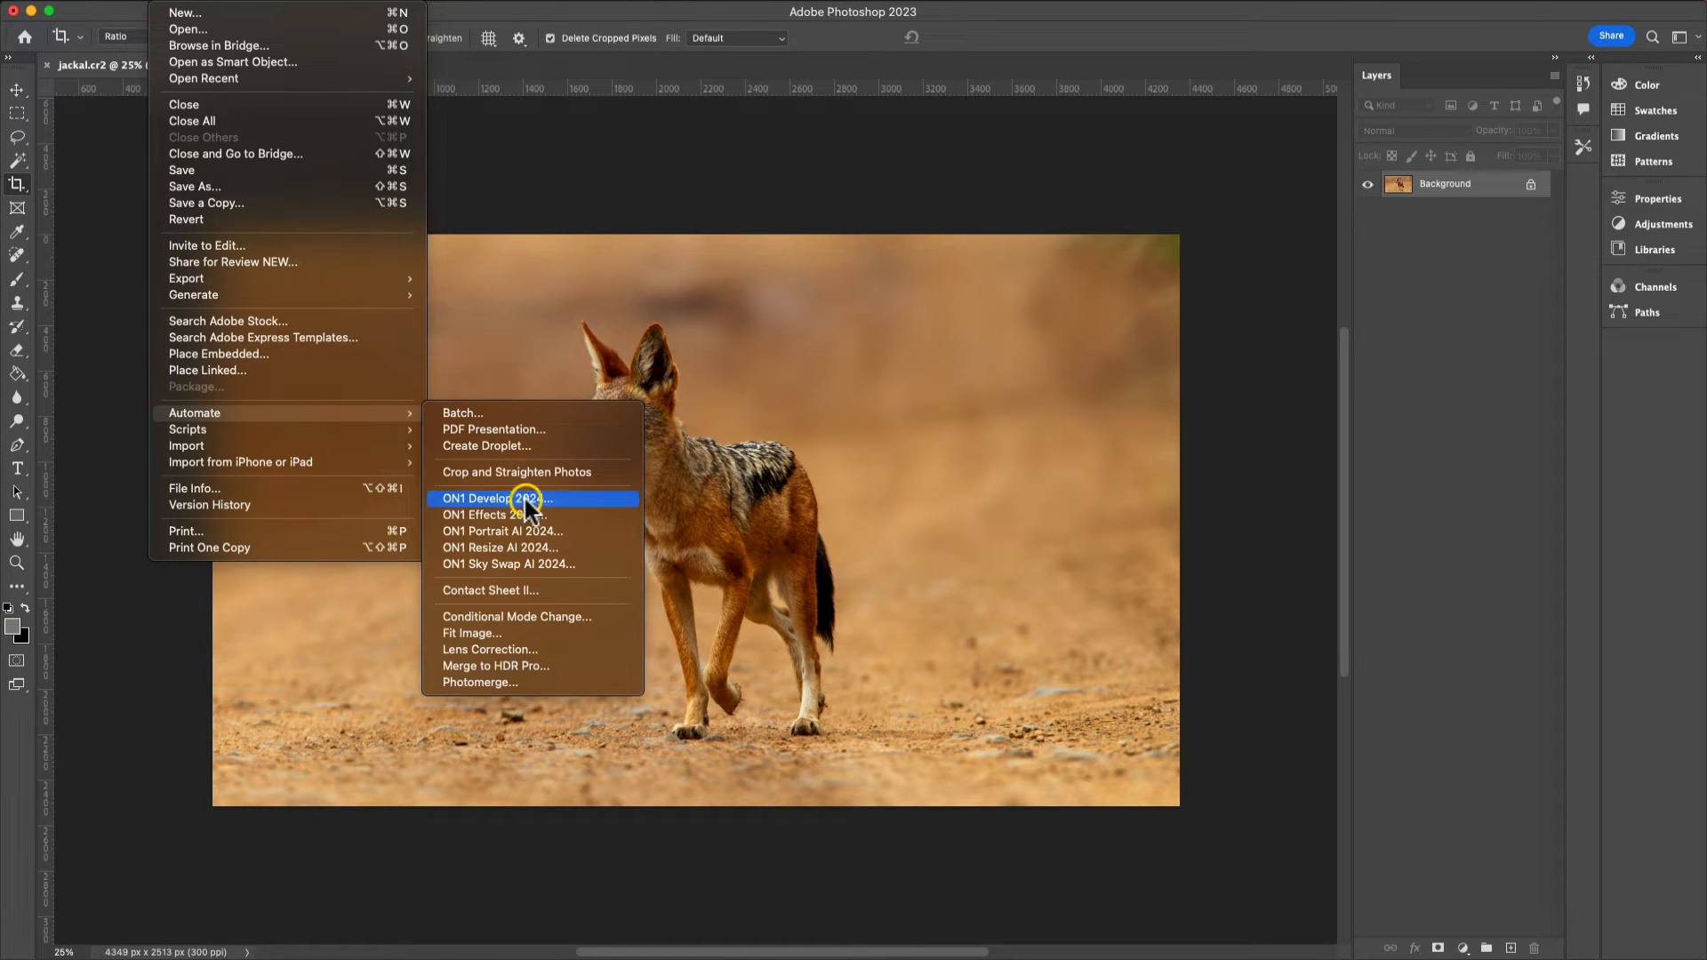
mouse_move(531, 563)
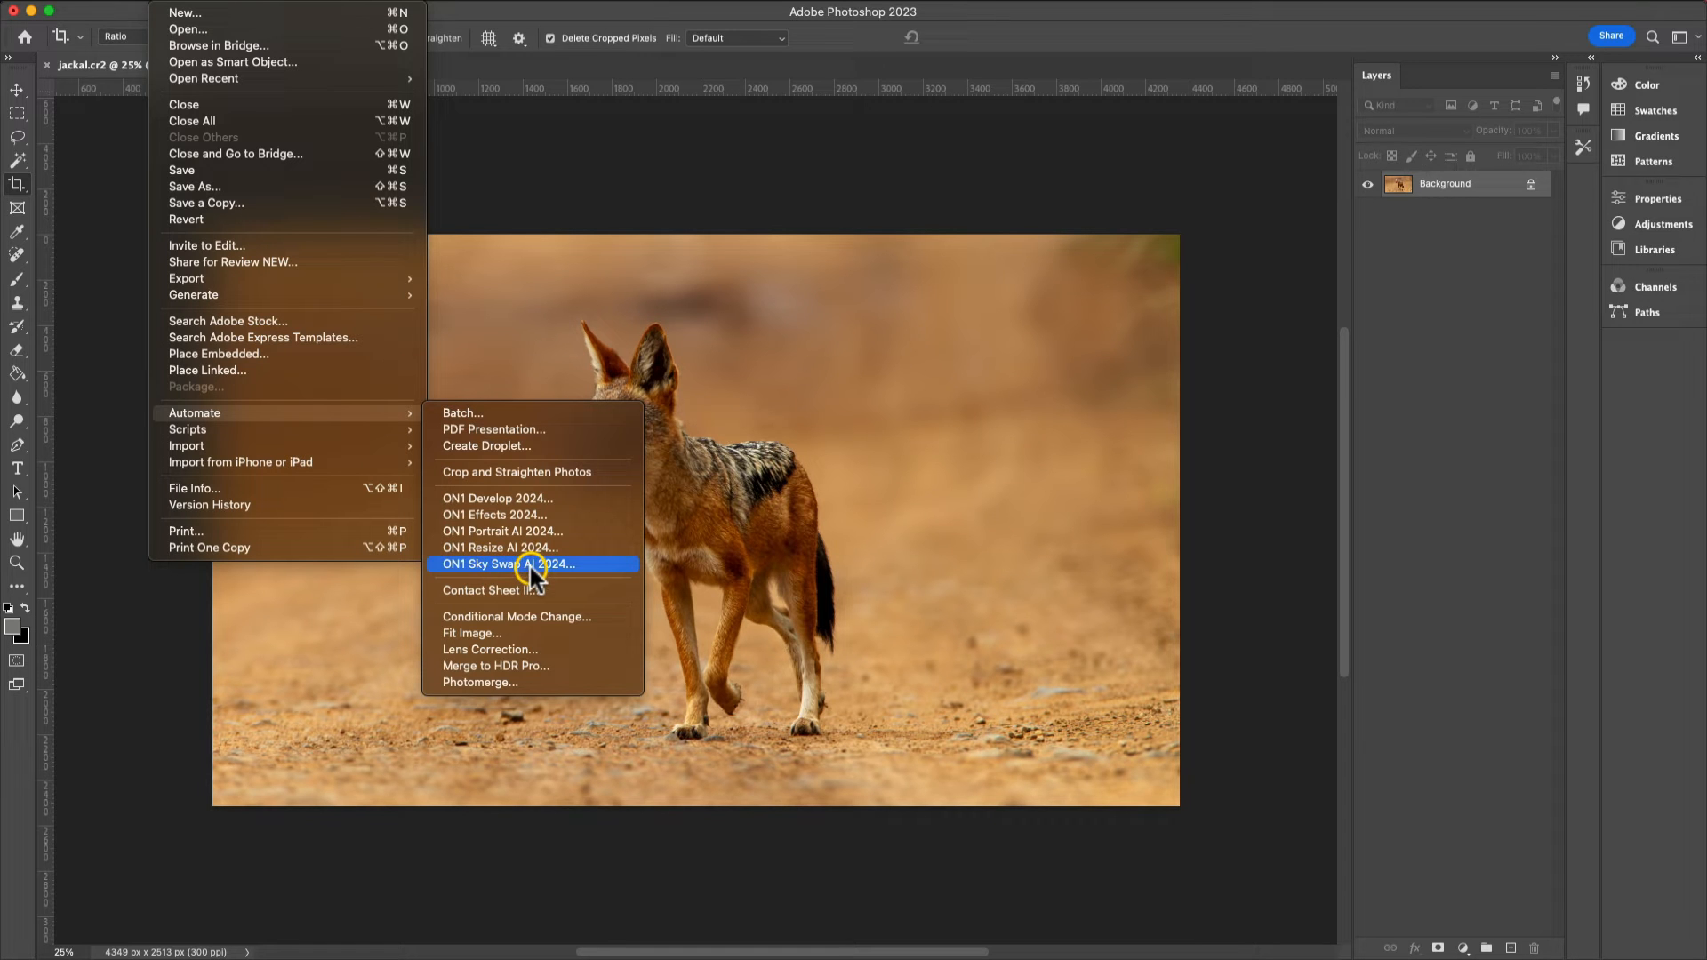
mouse_move(526, 515)
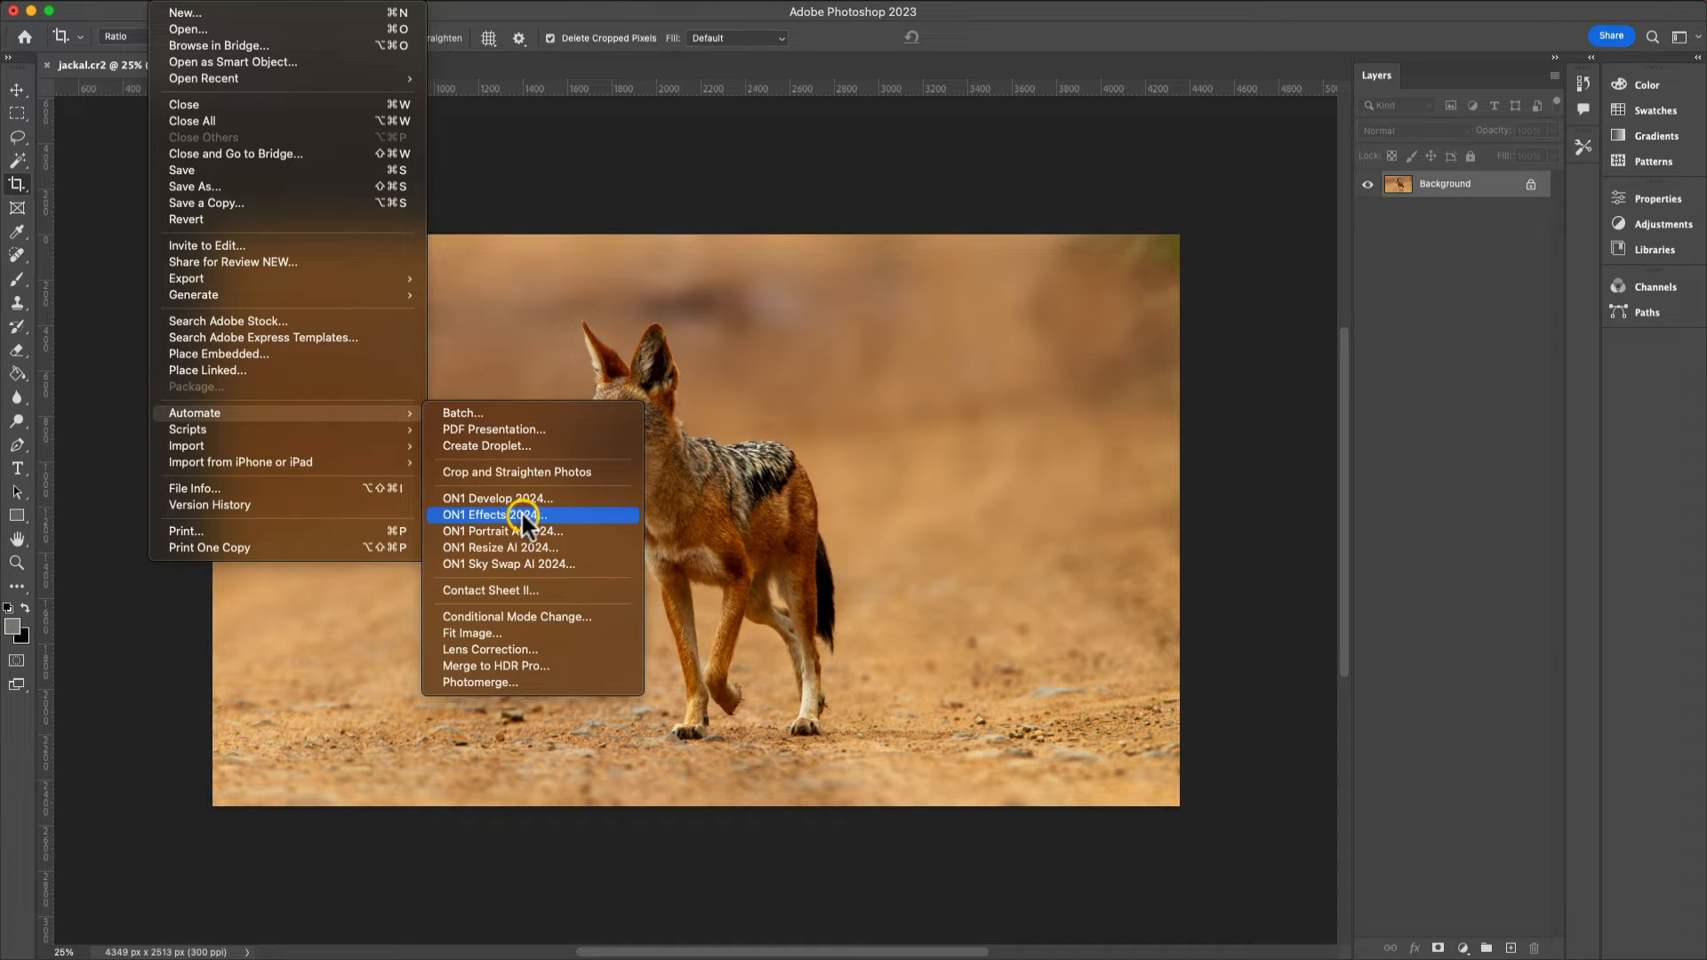
Step: Send the photo to ON1 and show the Effects filter list
click(497, 516)
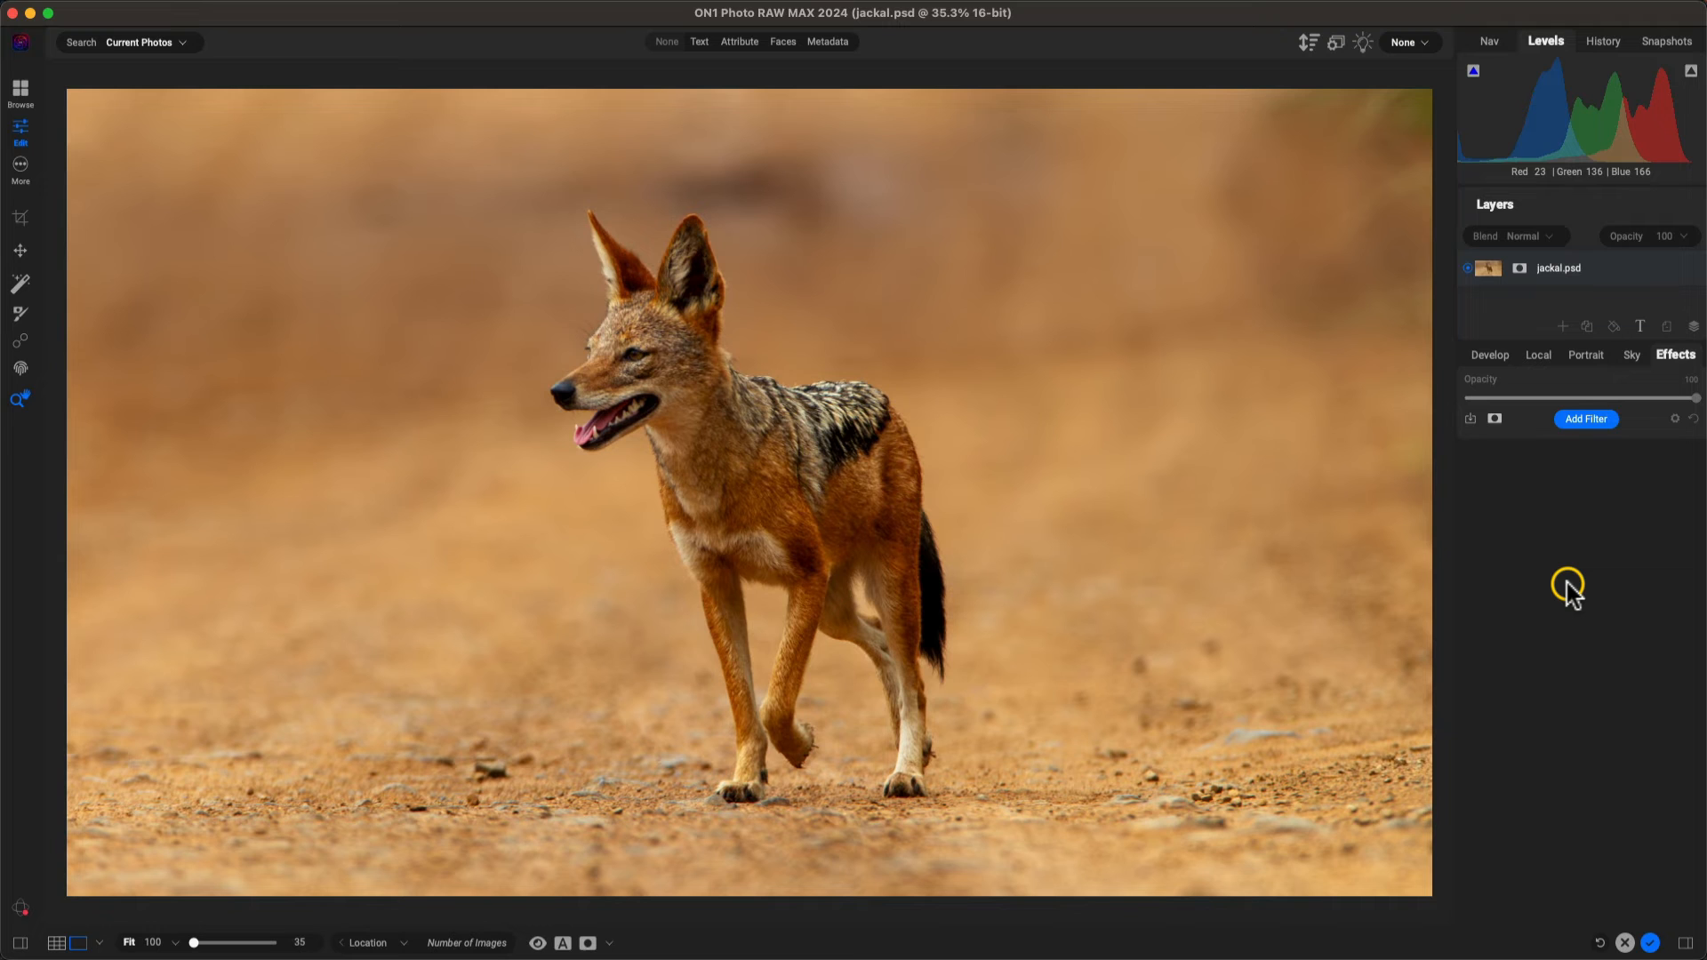
mouse_move(1136, 529)
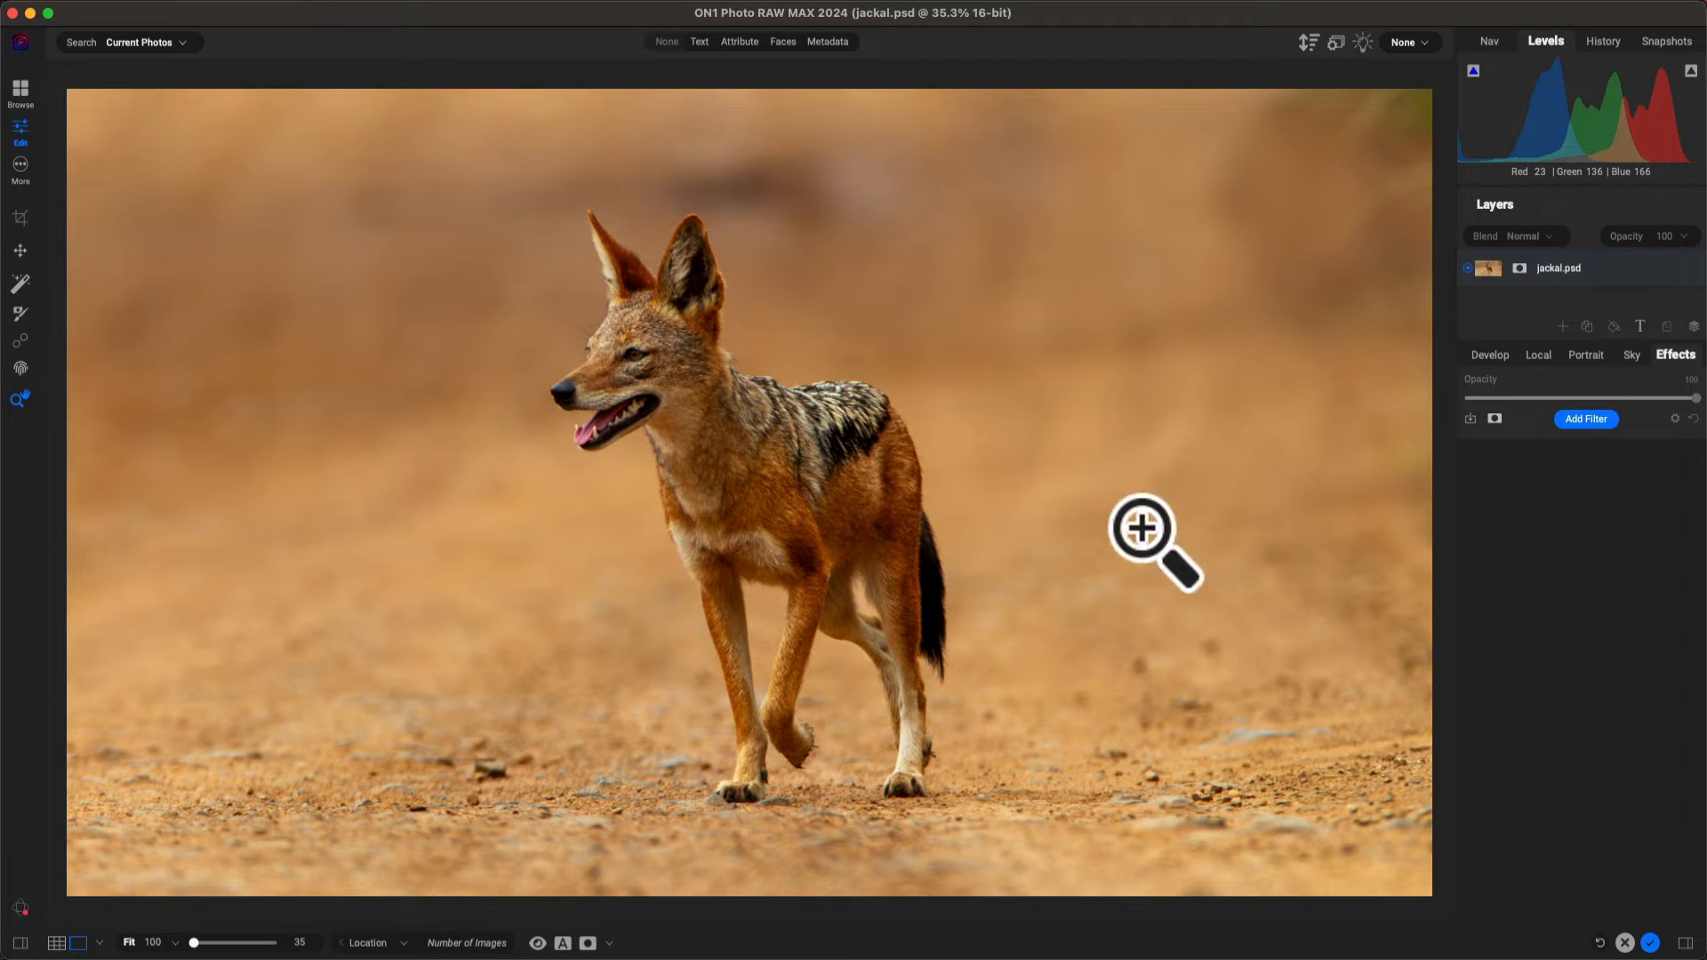
mouse_move(1122, 660)
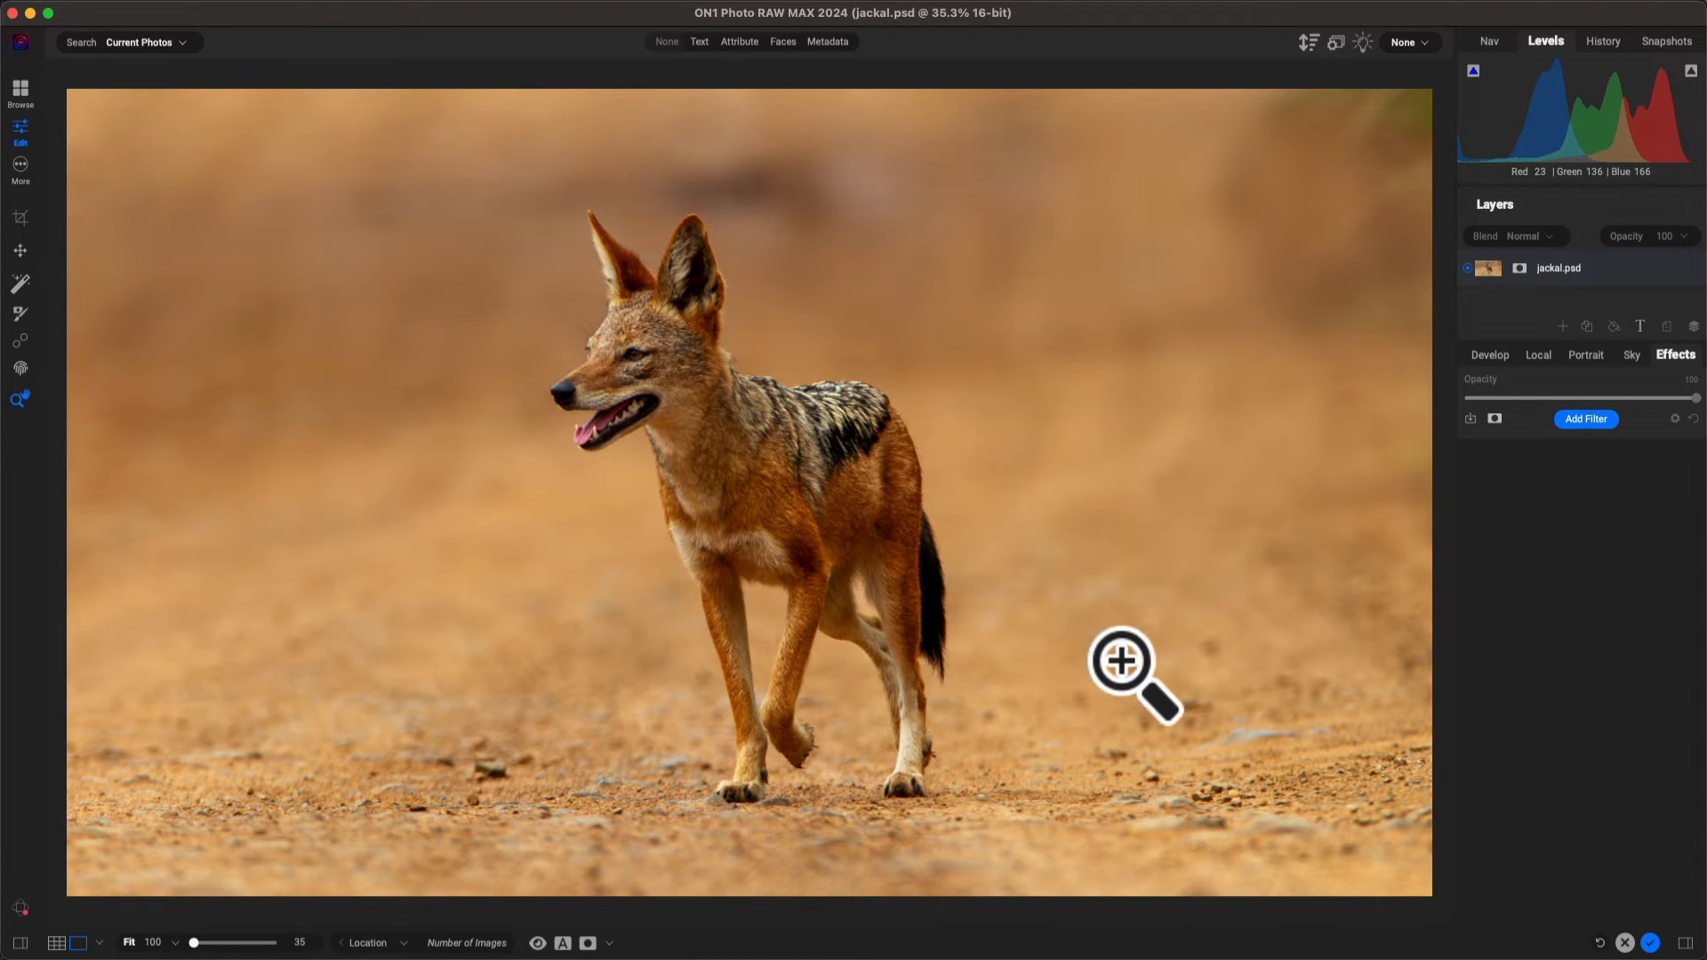
mouse_move(1501, 434)
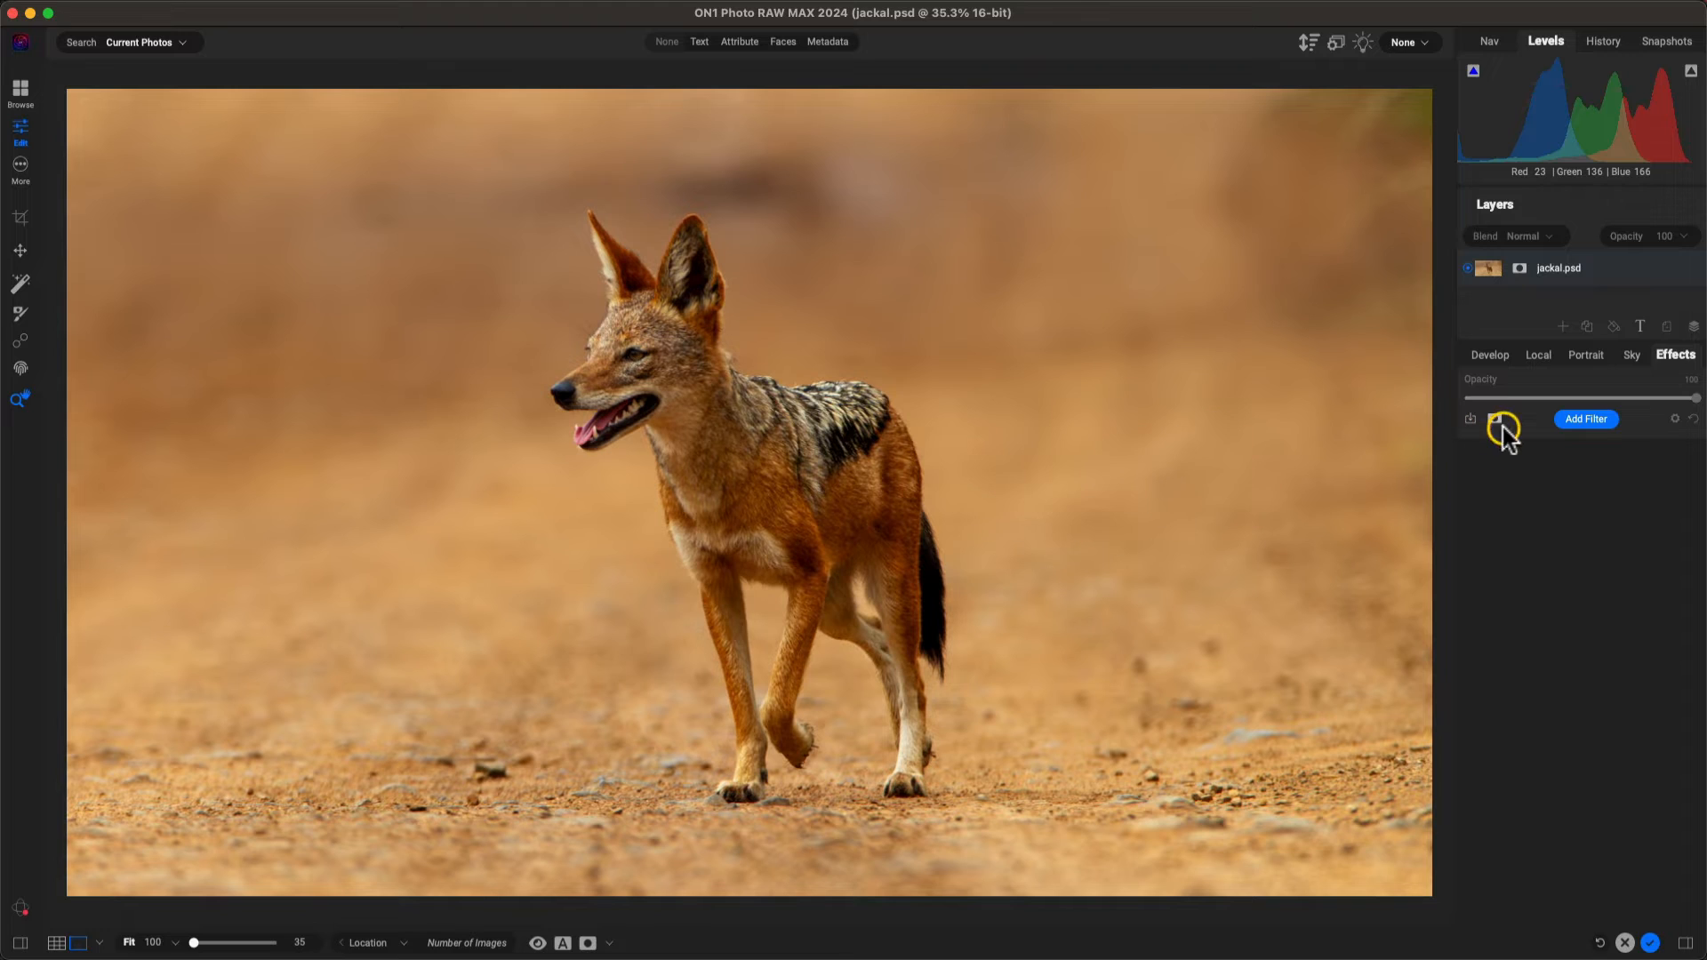
mouse_move(1517, 574)
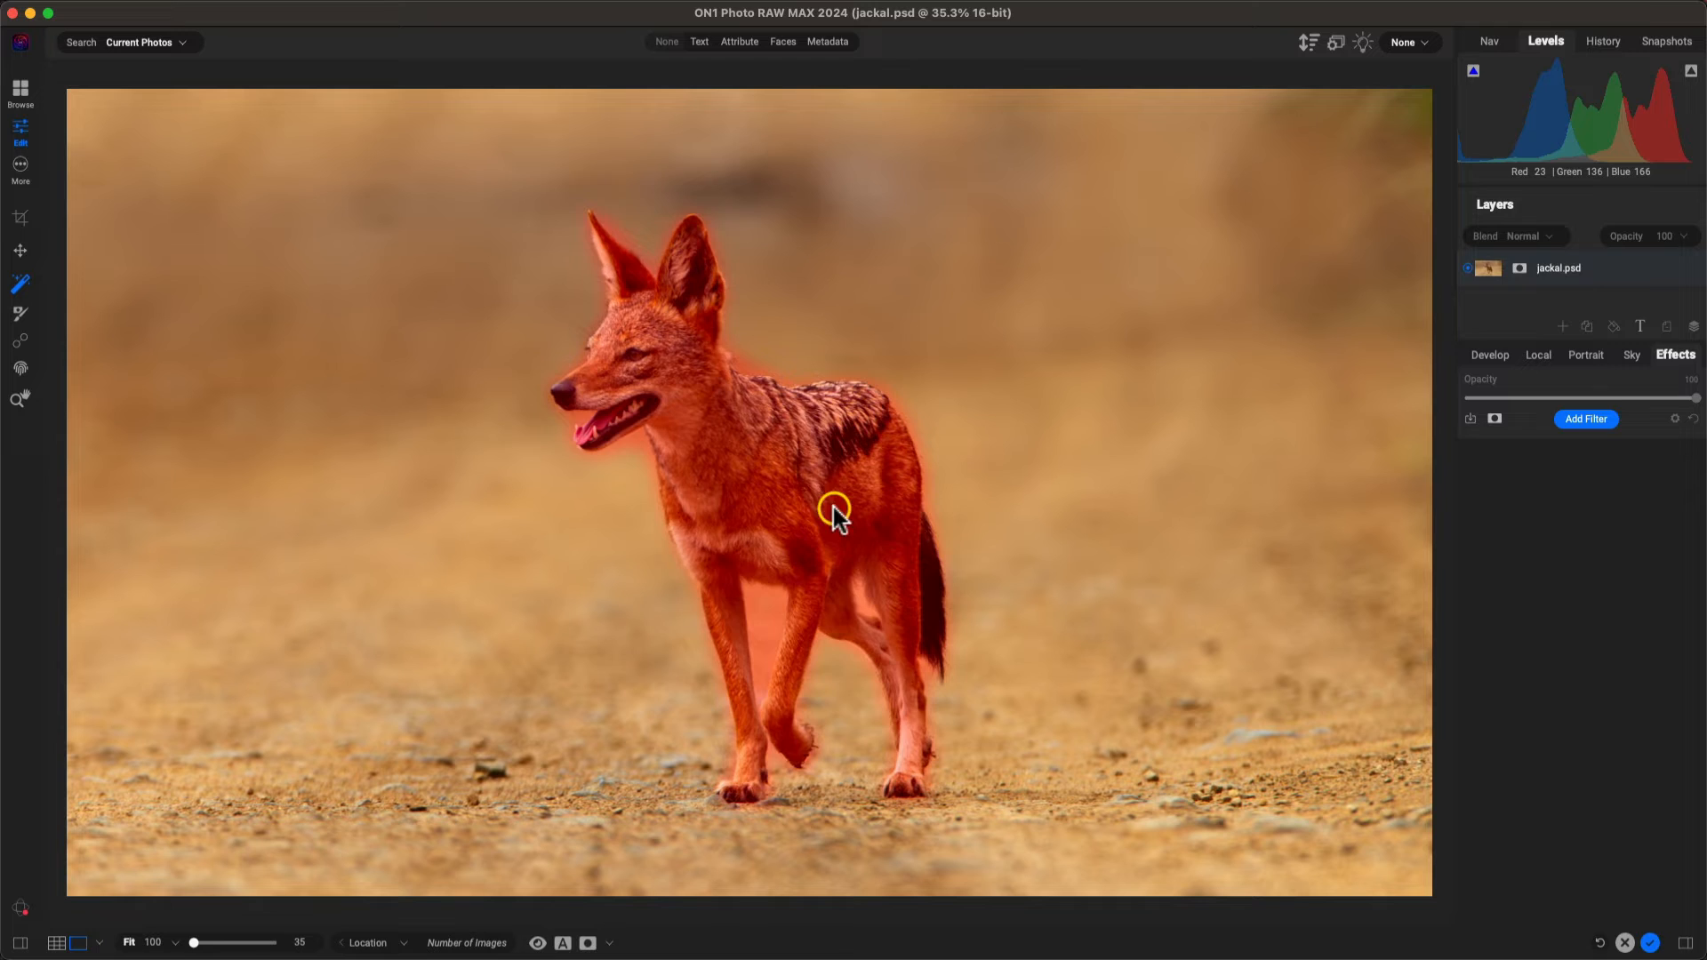
click(1585, 419)
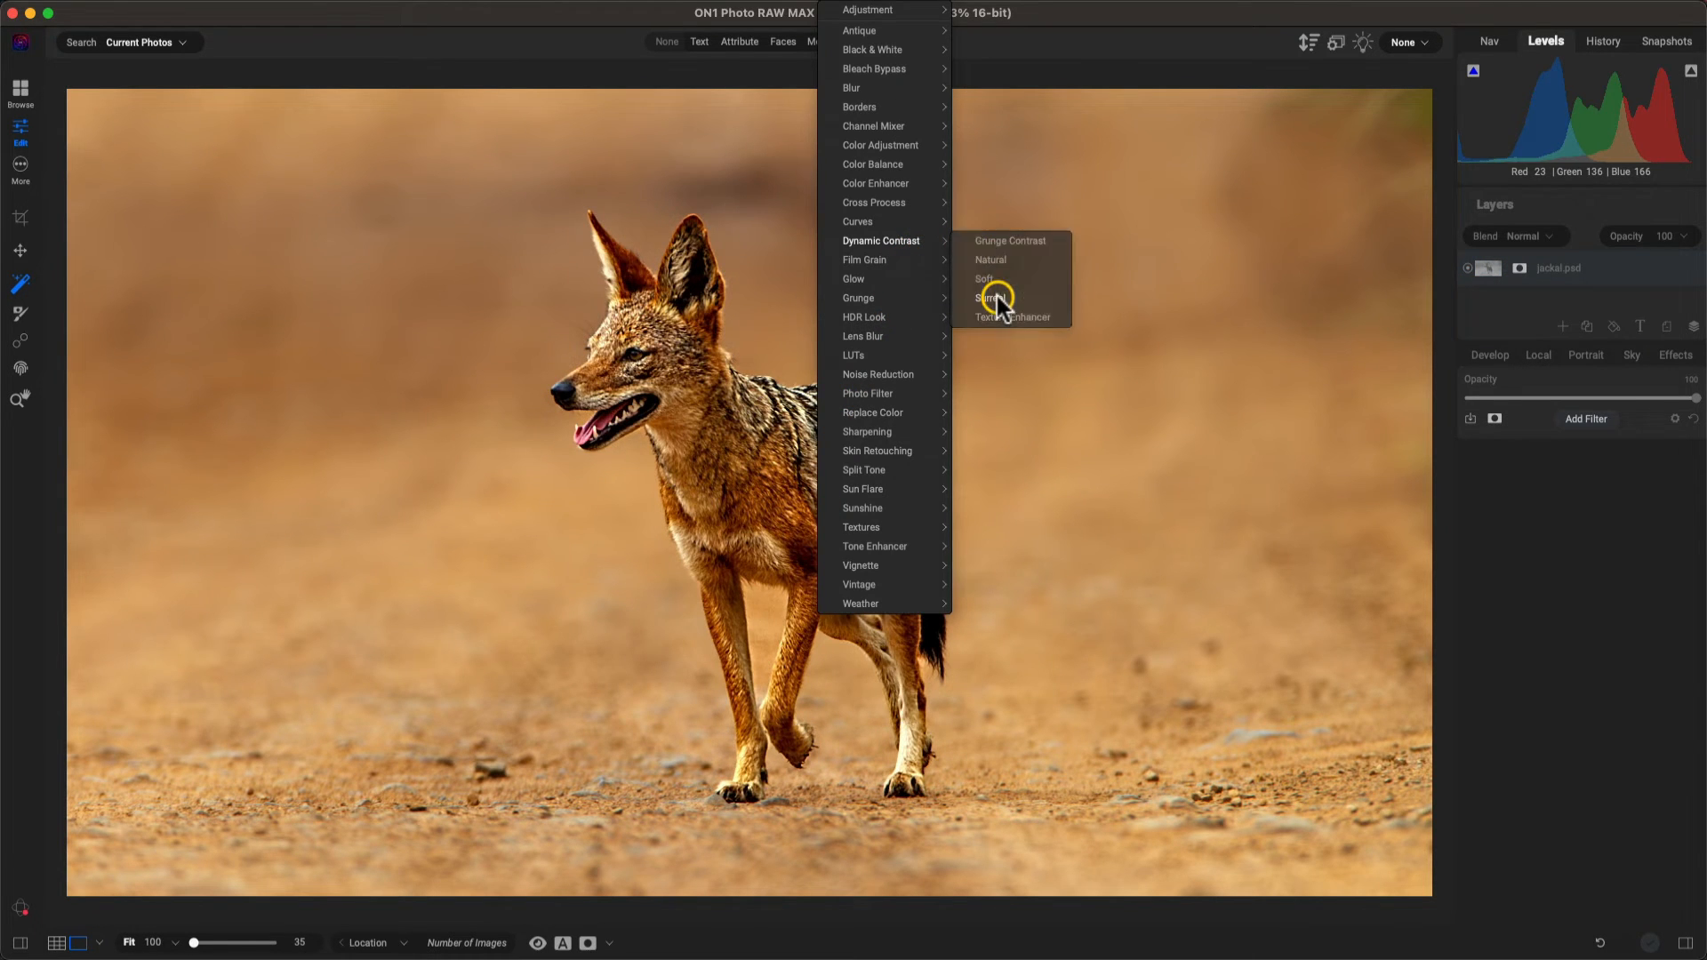
Step: Add a Dynamic Contrast filter at 54 opacity and return to the filter list
click(988, 299)
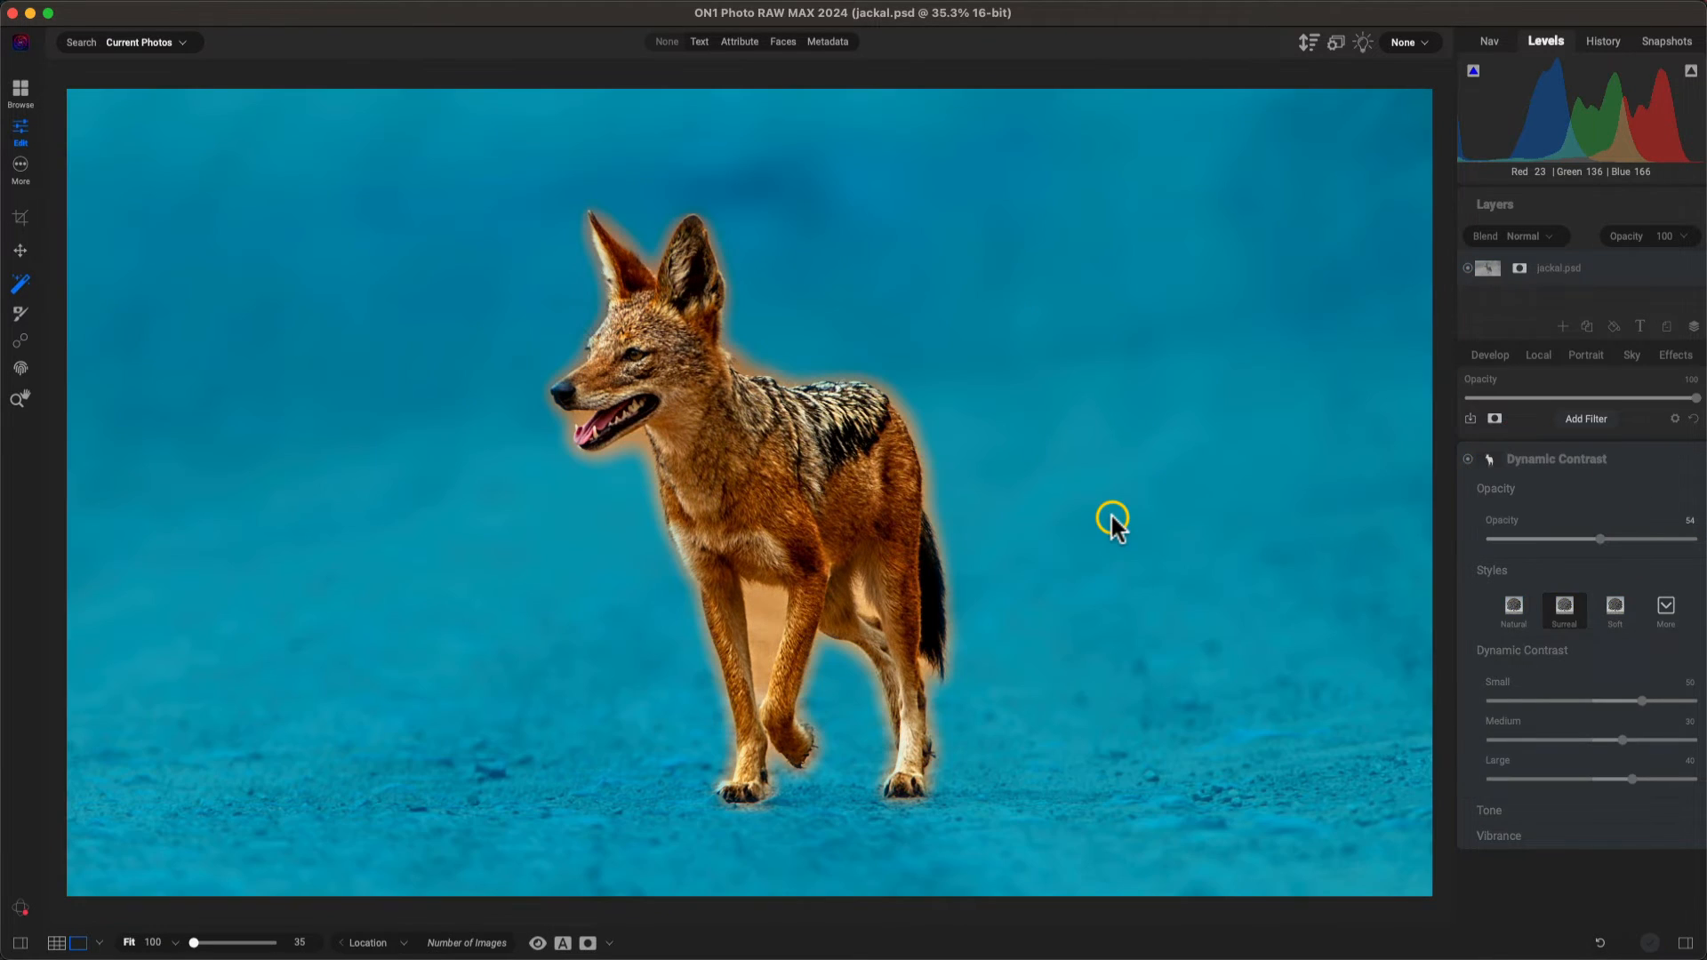
click(1586, 418)
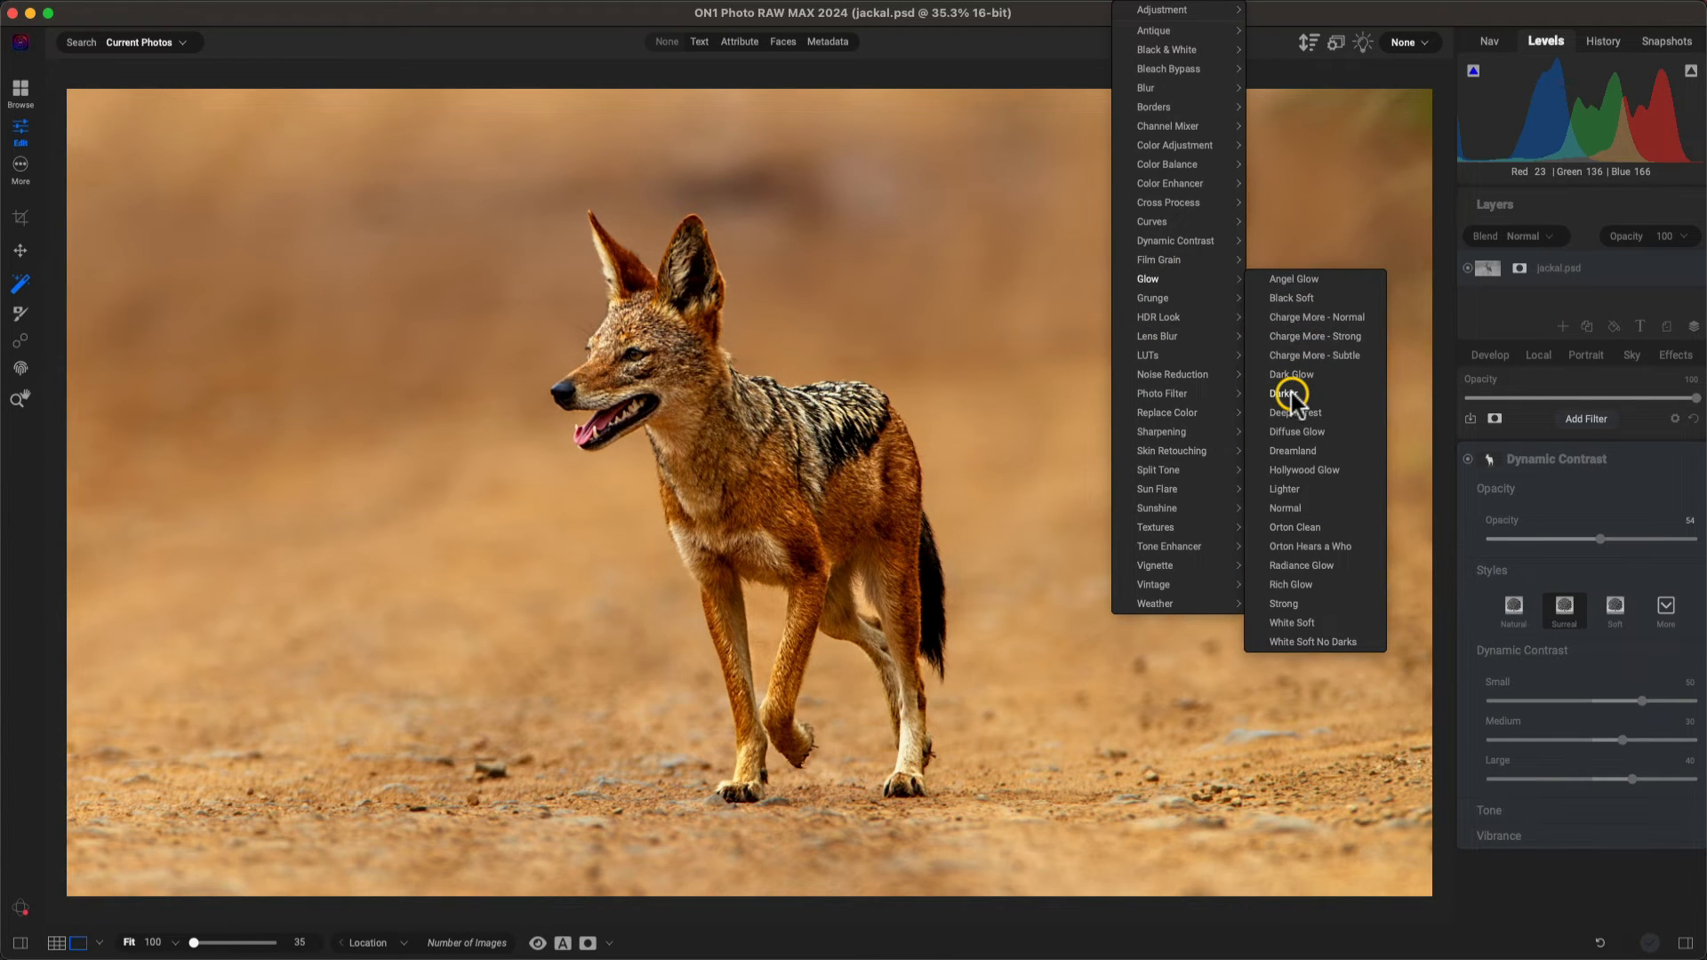
Step: Add a Darker Glow filter and a Vignette filter with the Big Softy style
click(1295, 393)
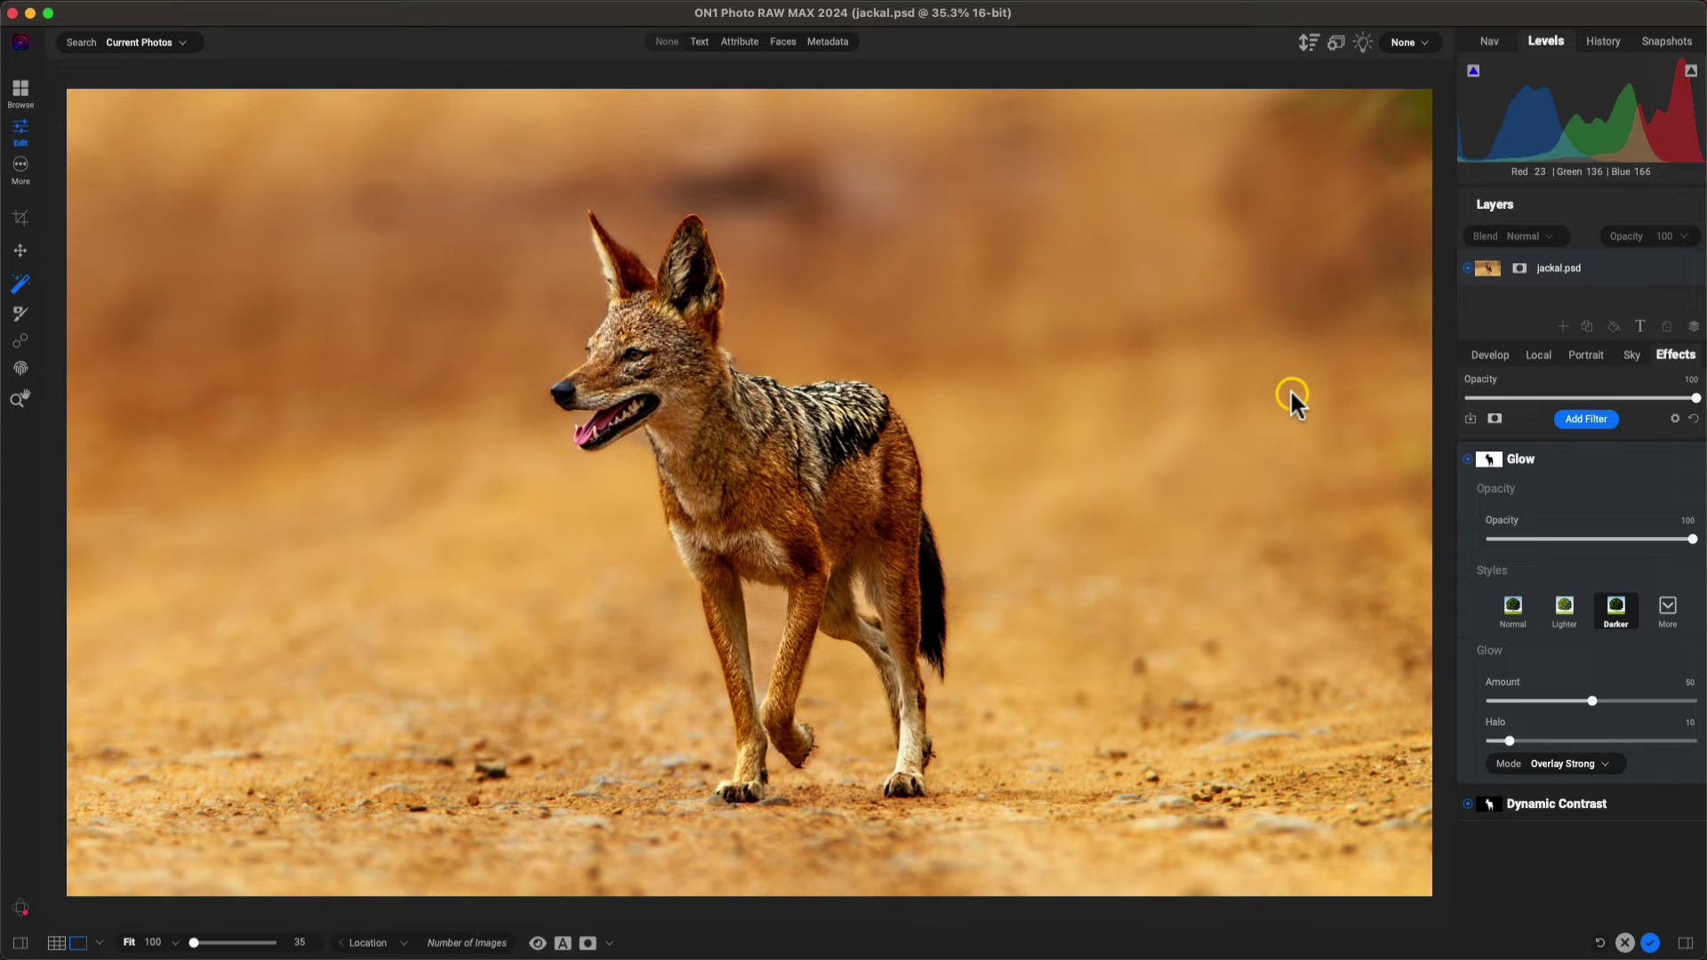
click(1585, 420)
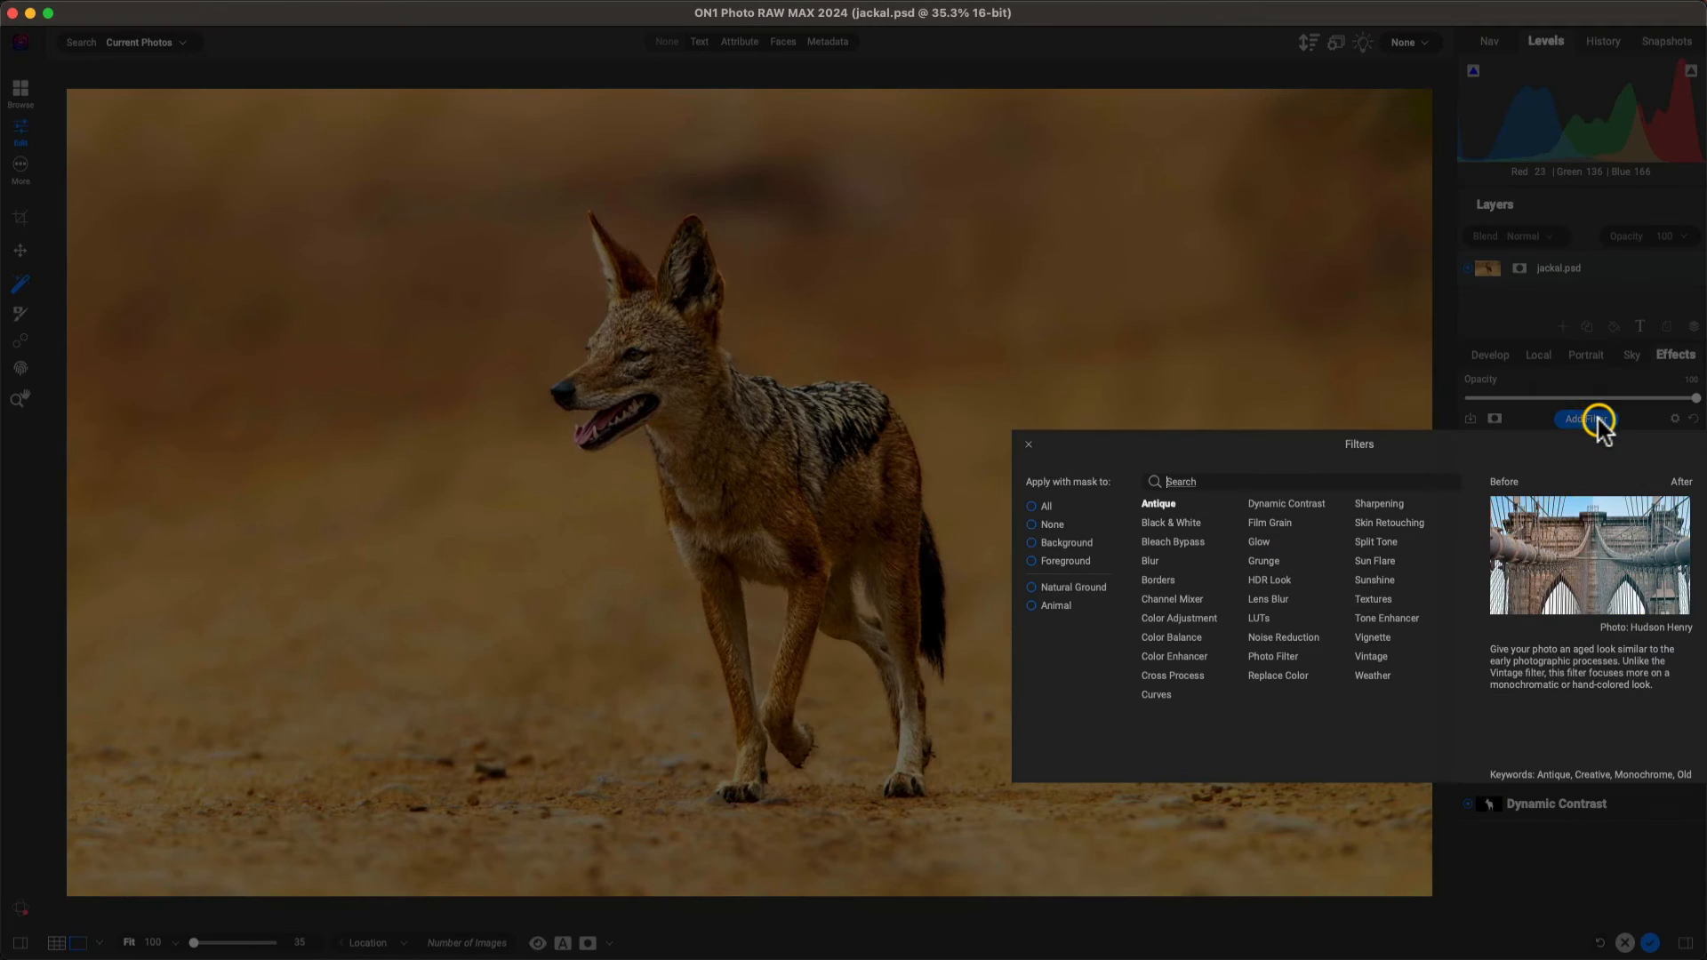
click(1371, 656)
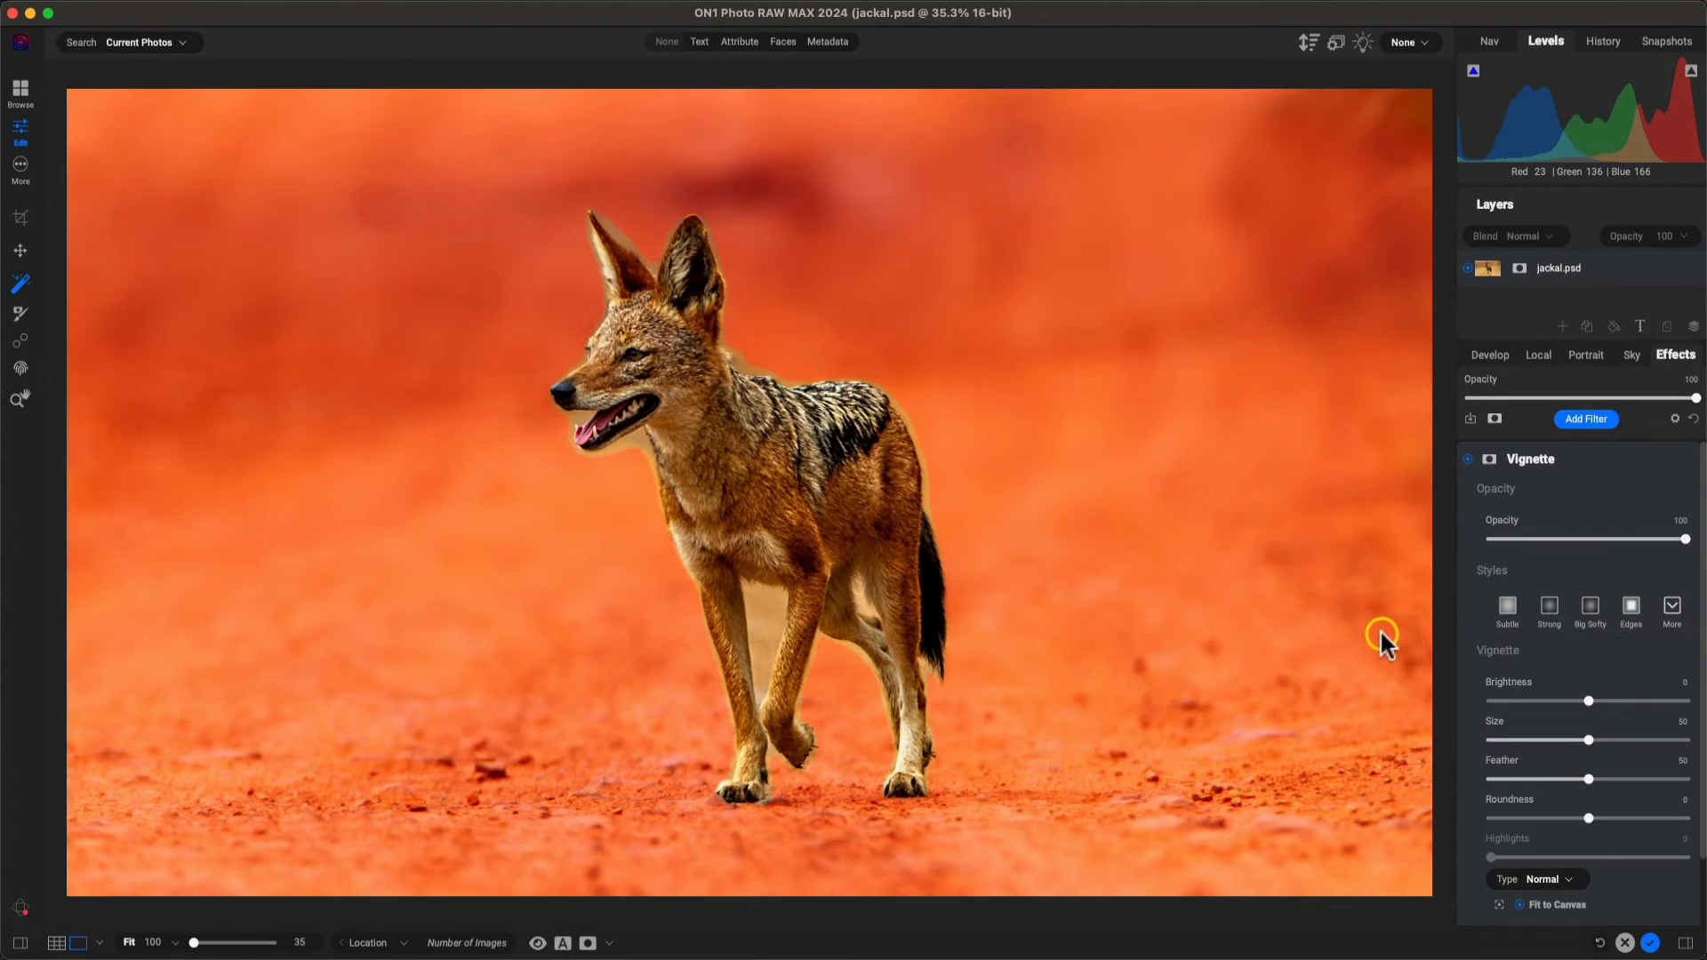
click(1588, 610)
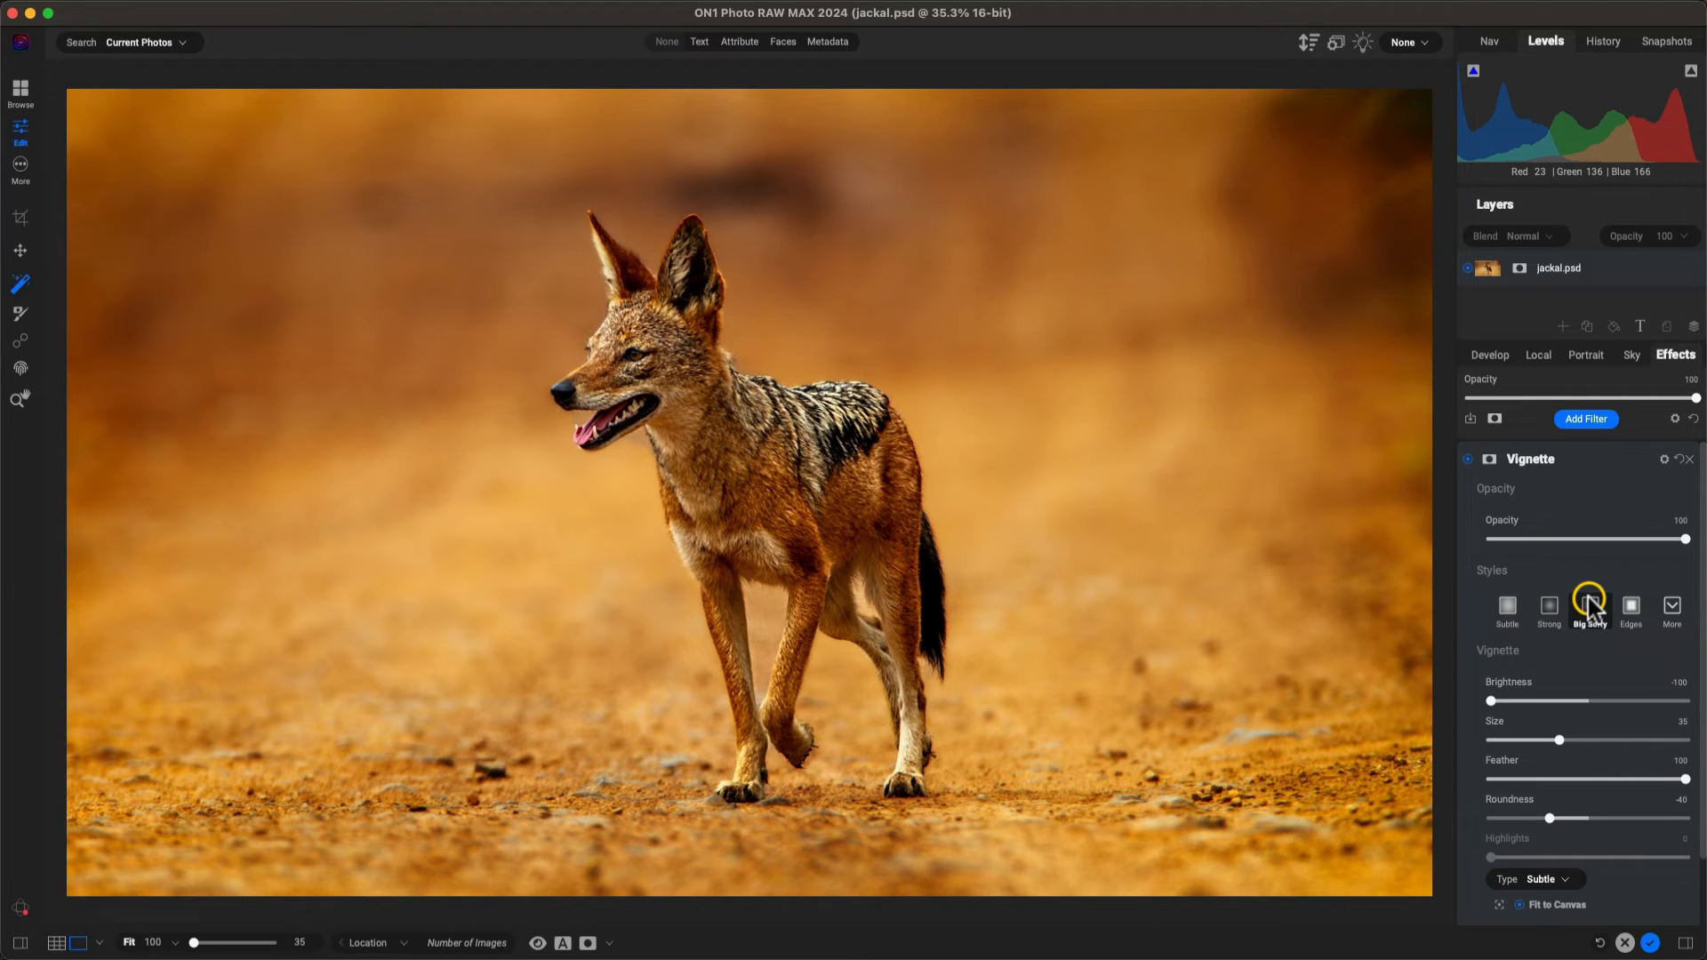
mouse_move(1588, 606)
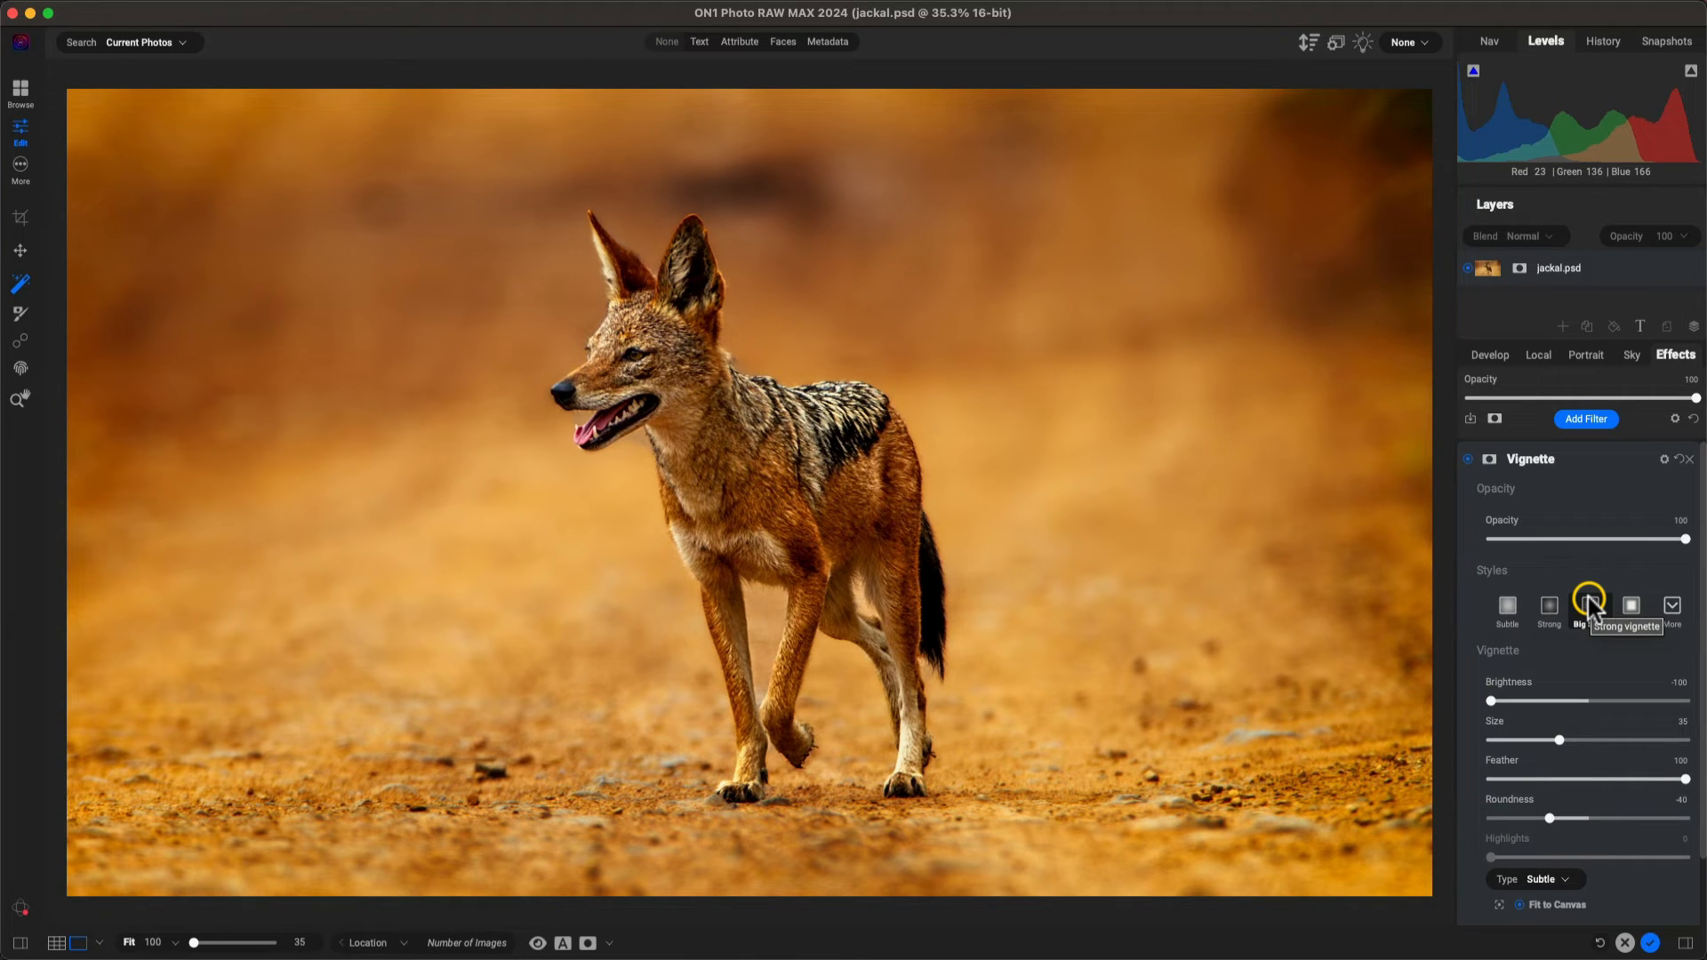
click(1588, 609)
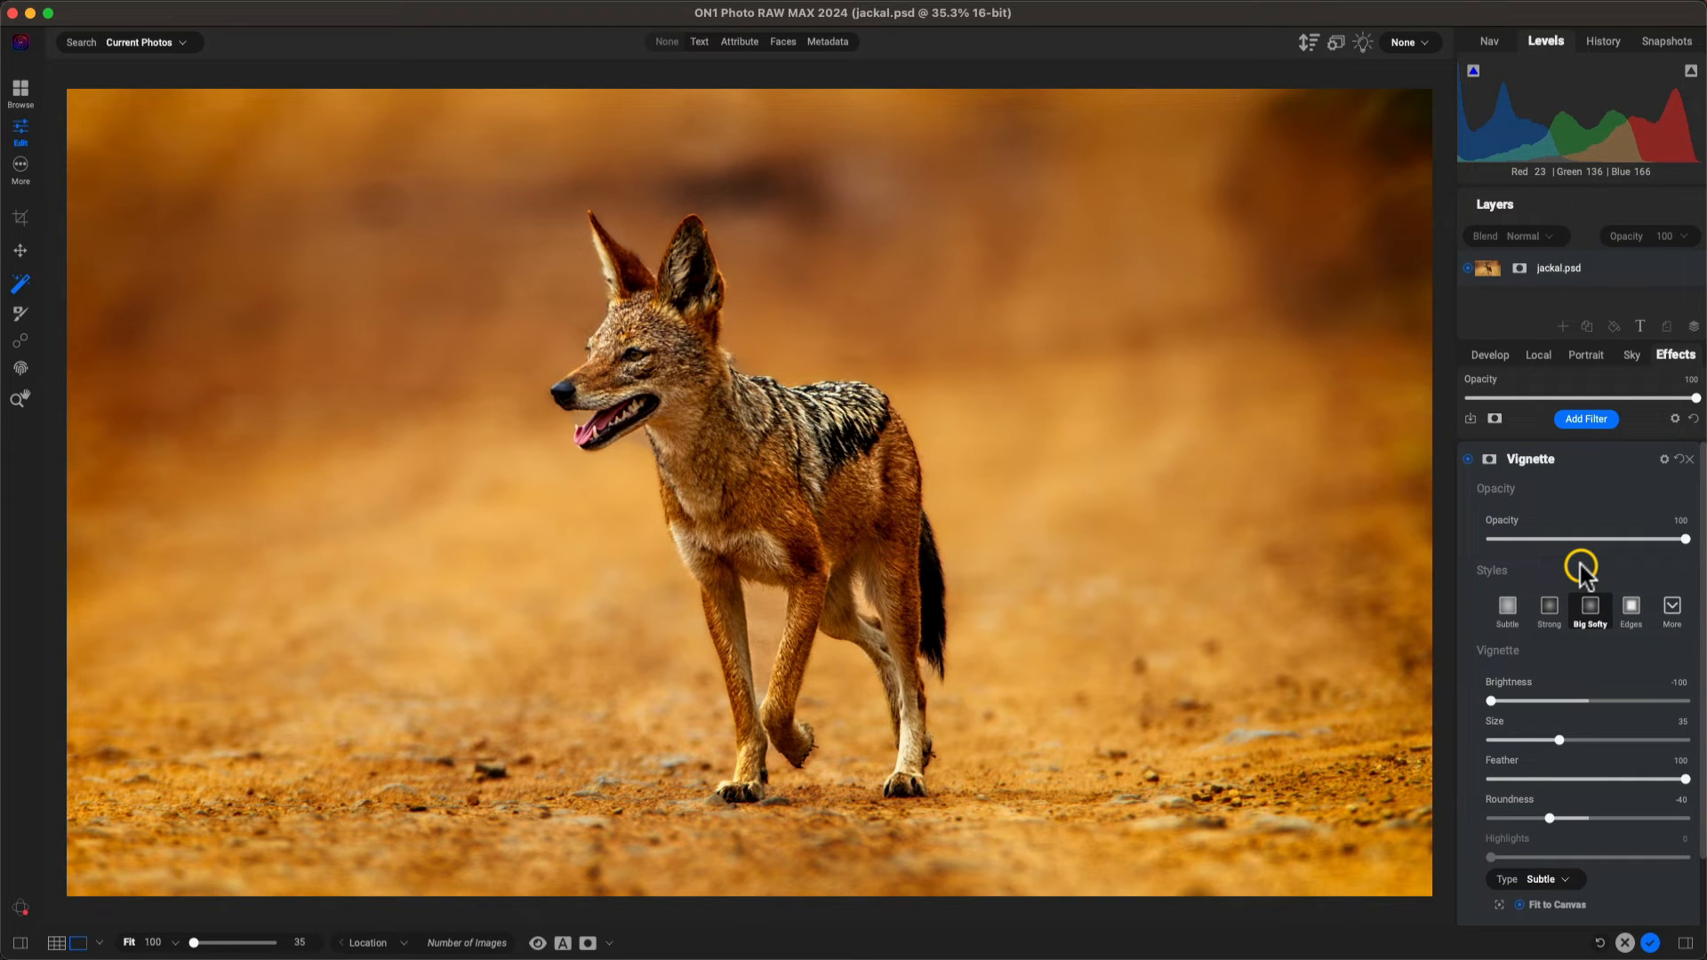
mouse_move(1490, 354)
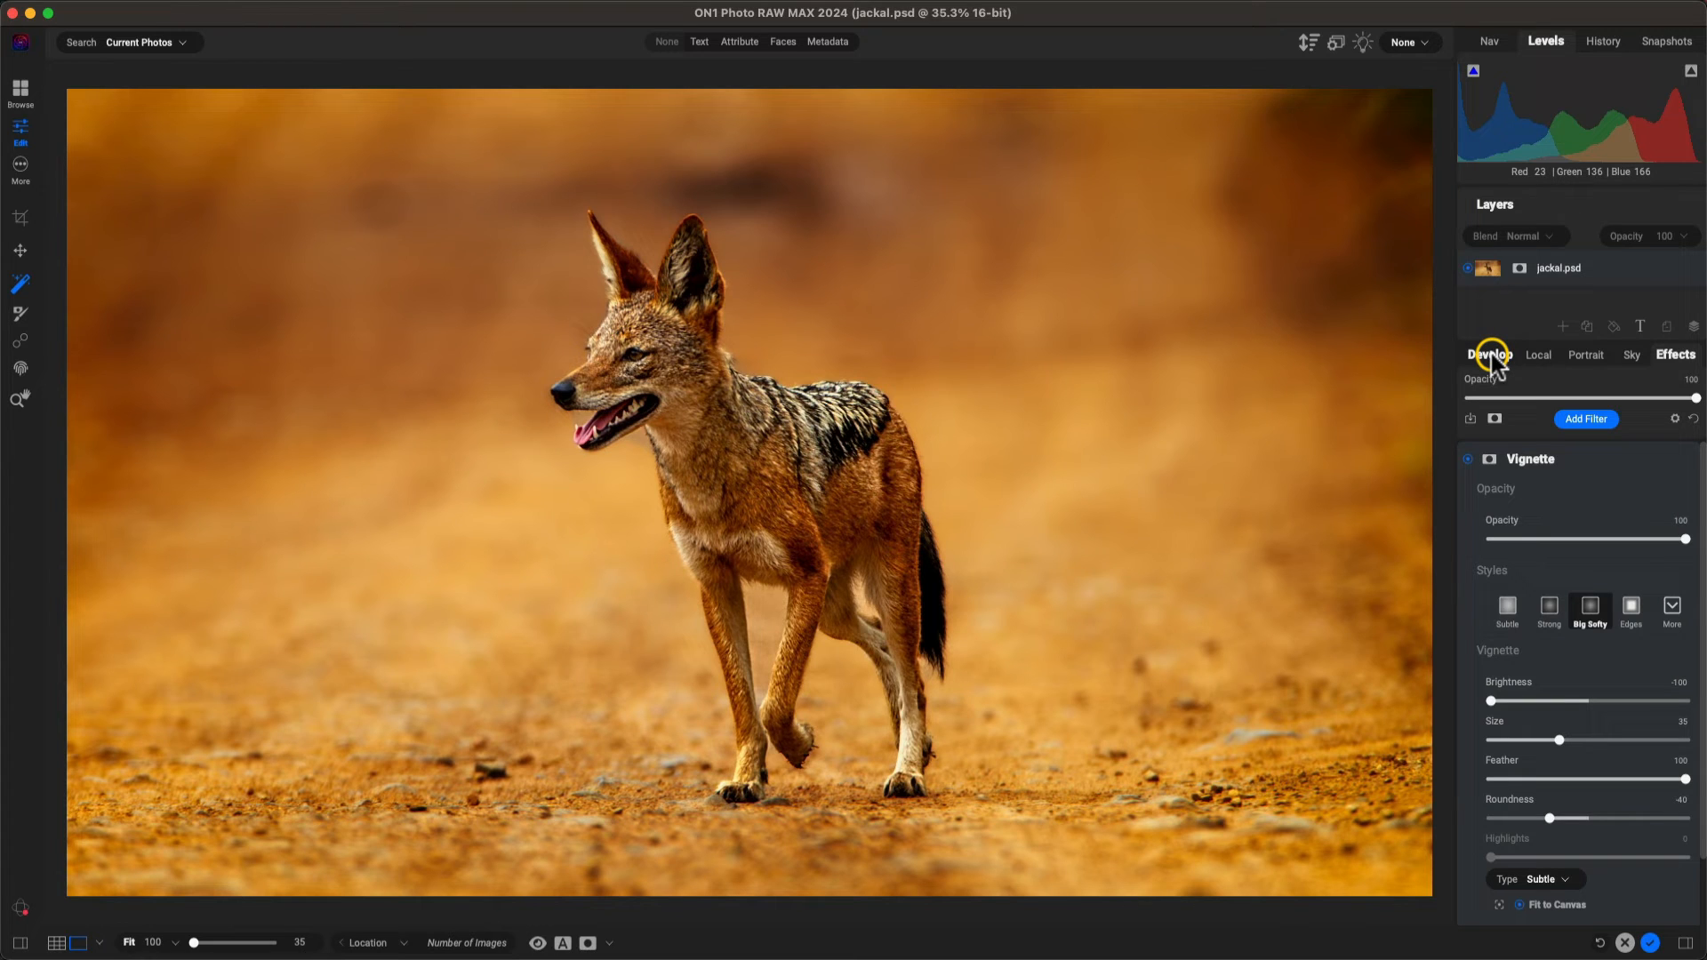
mouse_move(1675, 354)
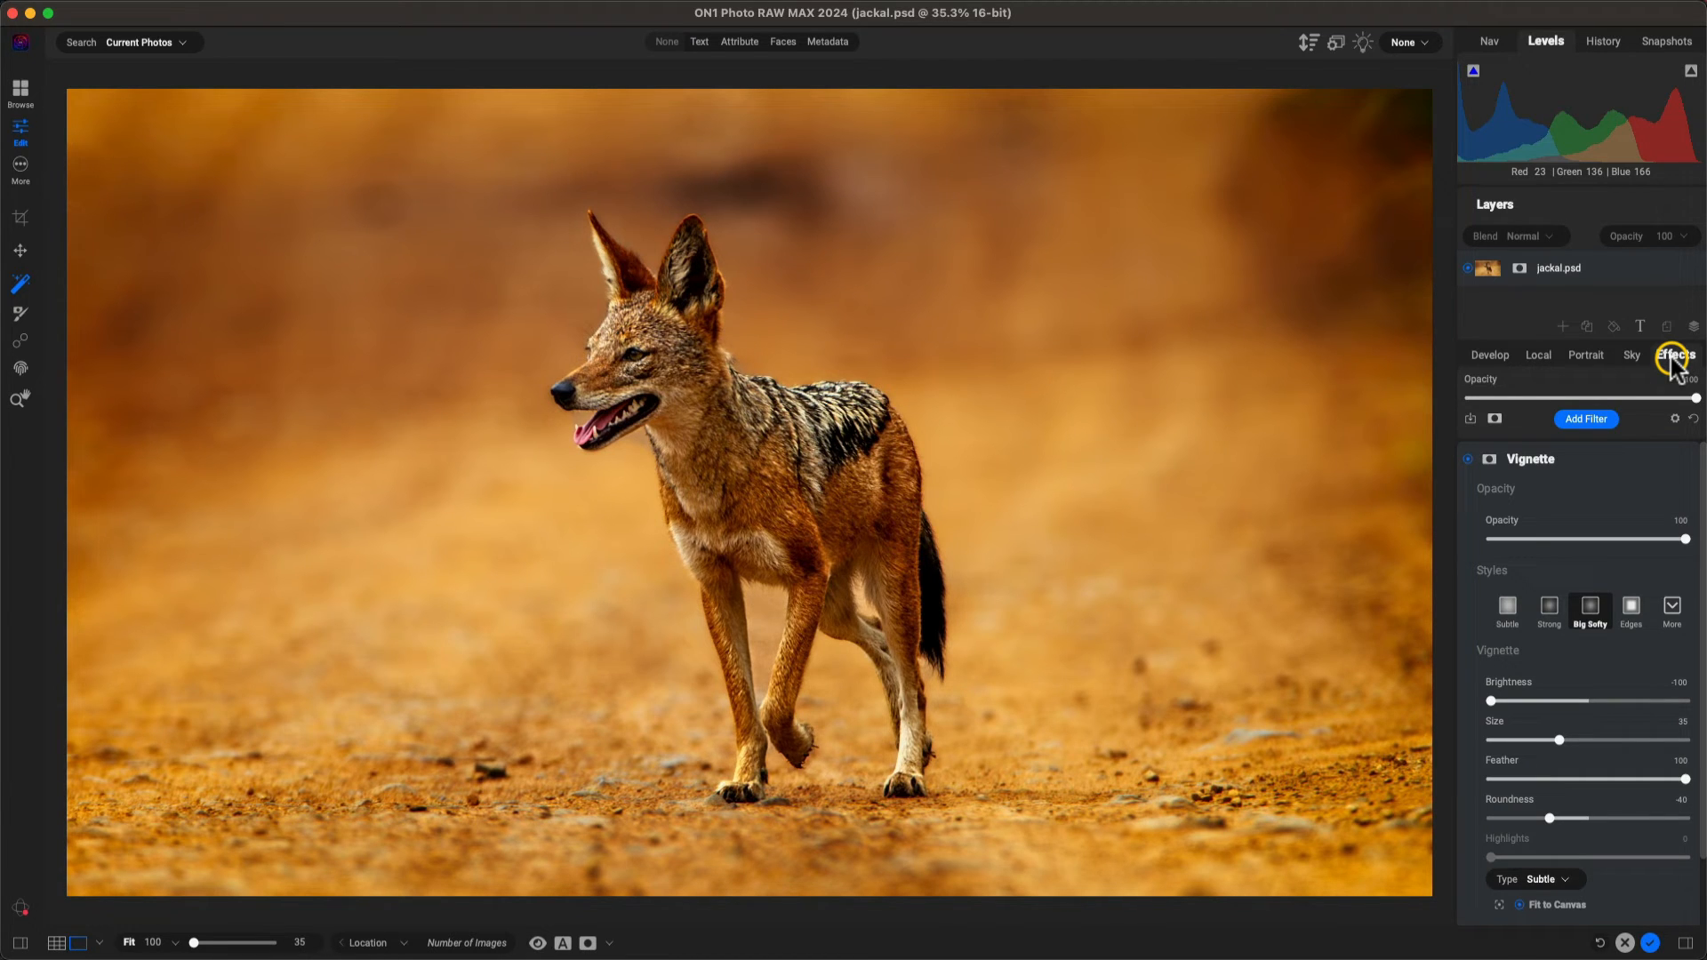
mouse_move(1491, 356)
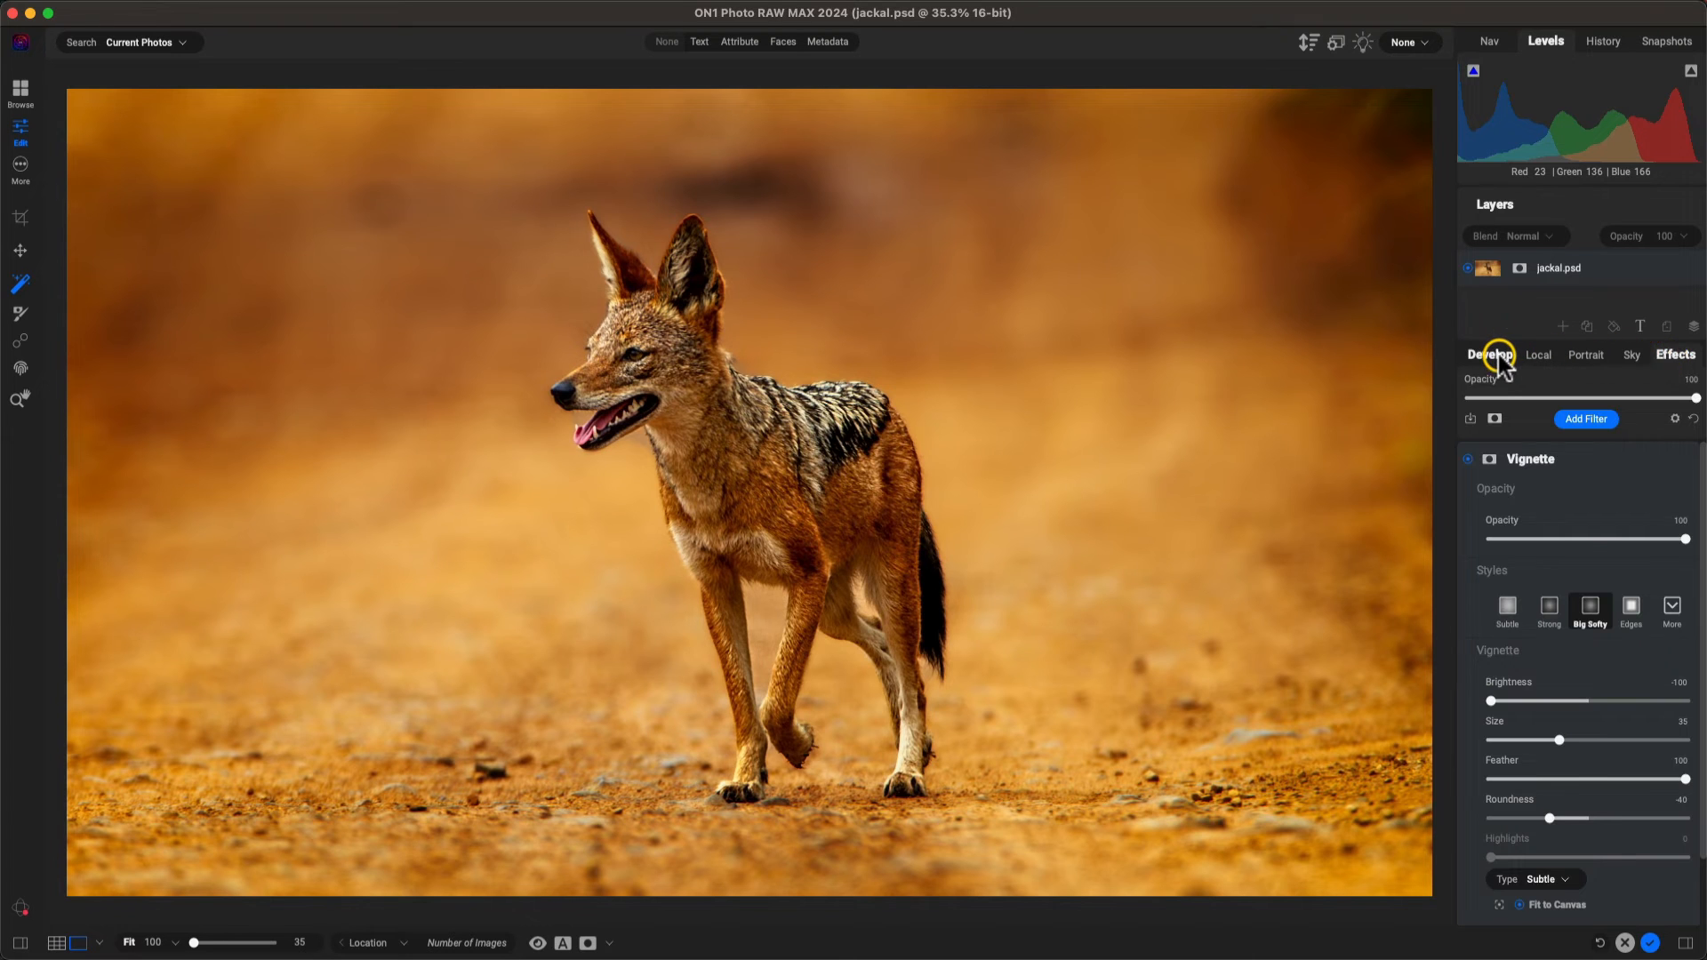
Step: In Develop, cool the white balance to Temperature -65 and lift the midtones slightly
click(1488, 354)
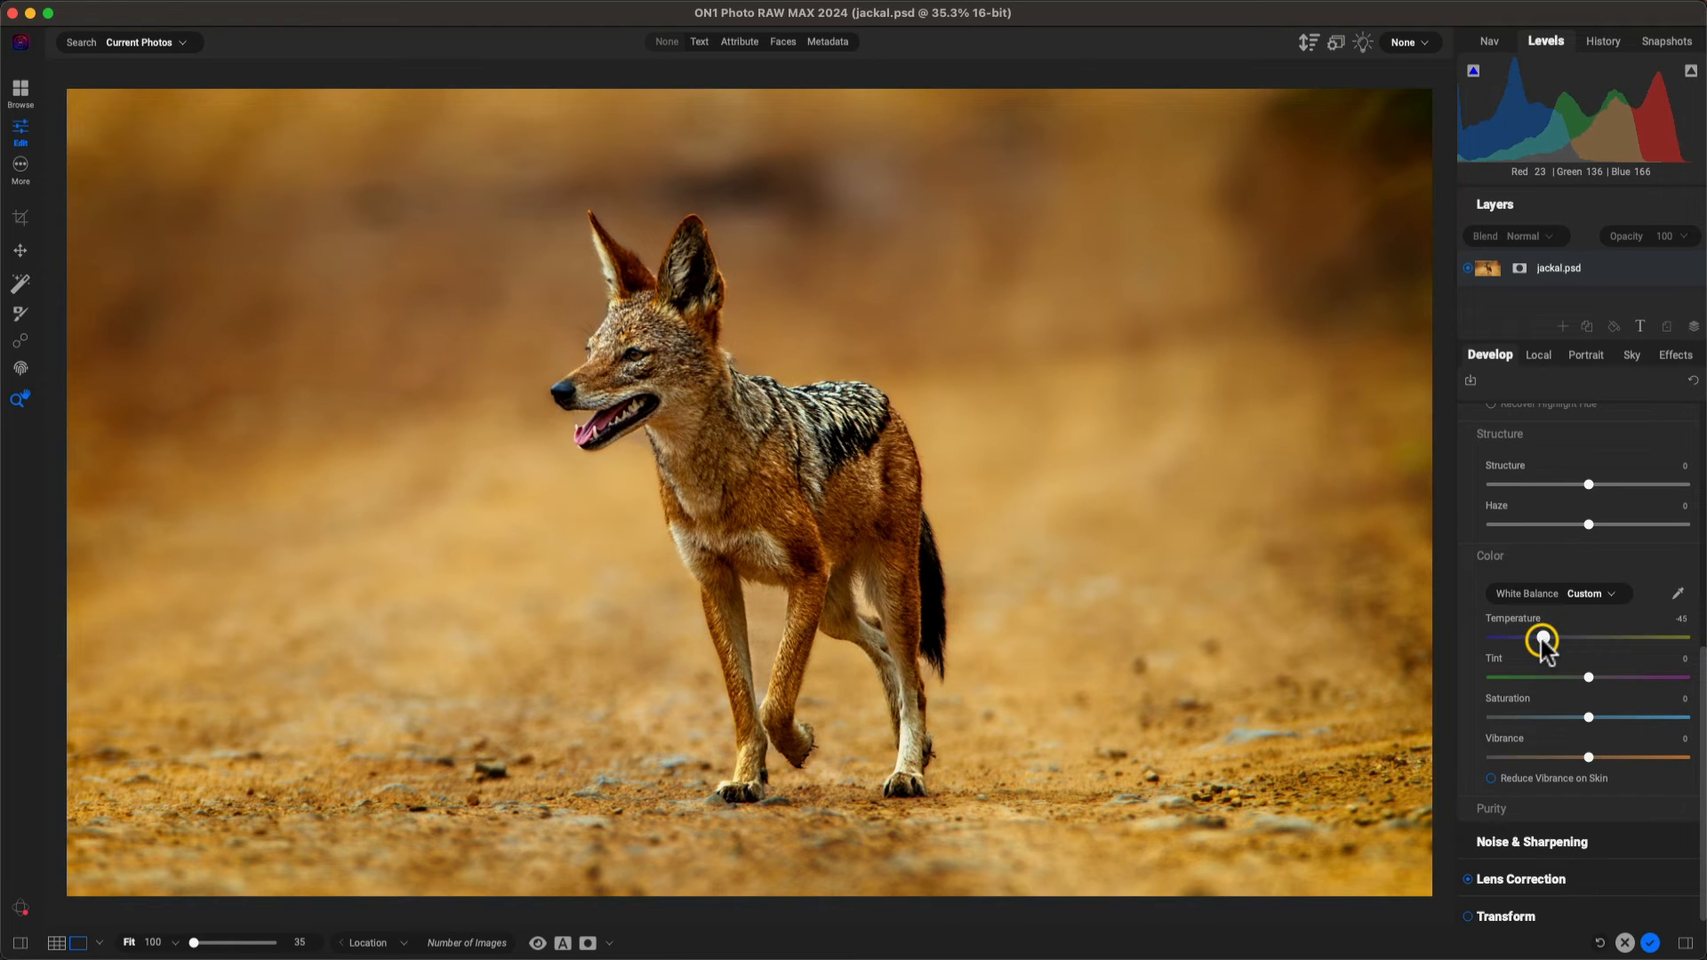
scroll(up, 3)
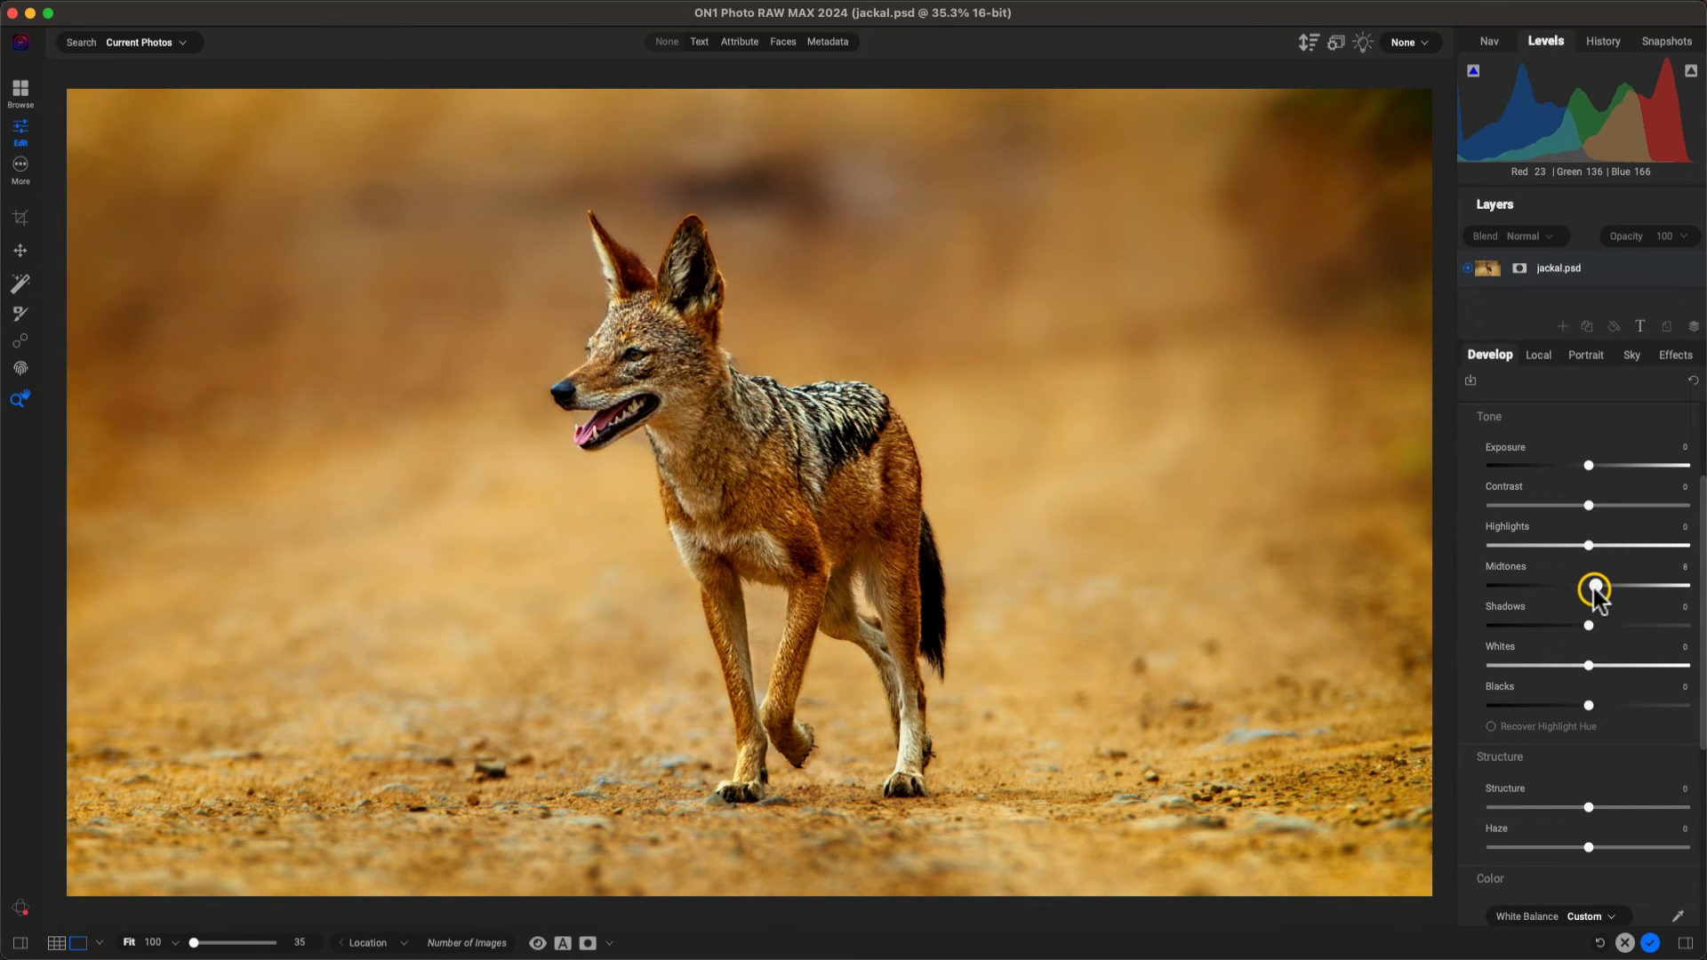
mouse_move(1594, 585)
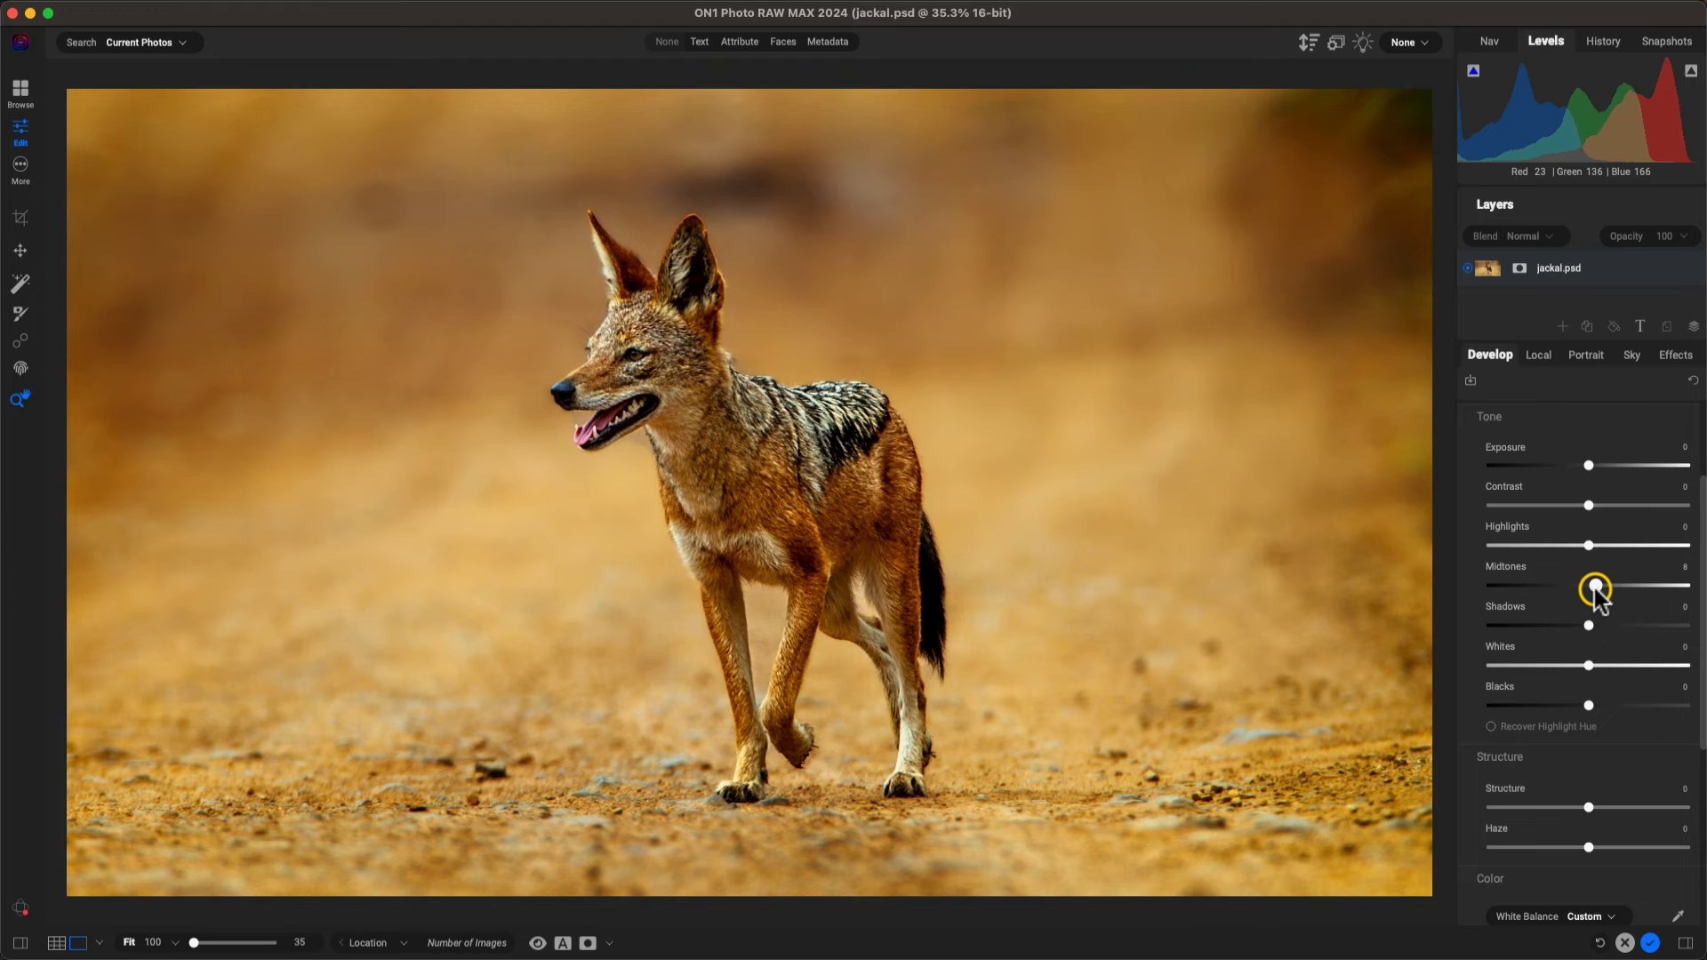
scroll(down, 3)
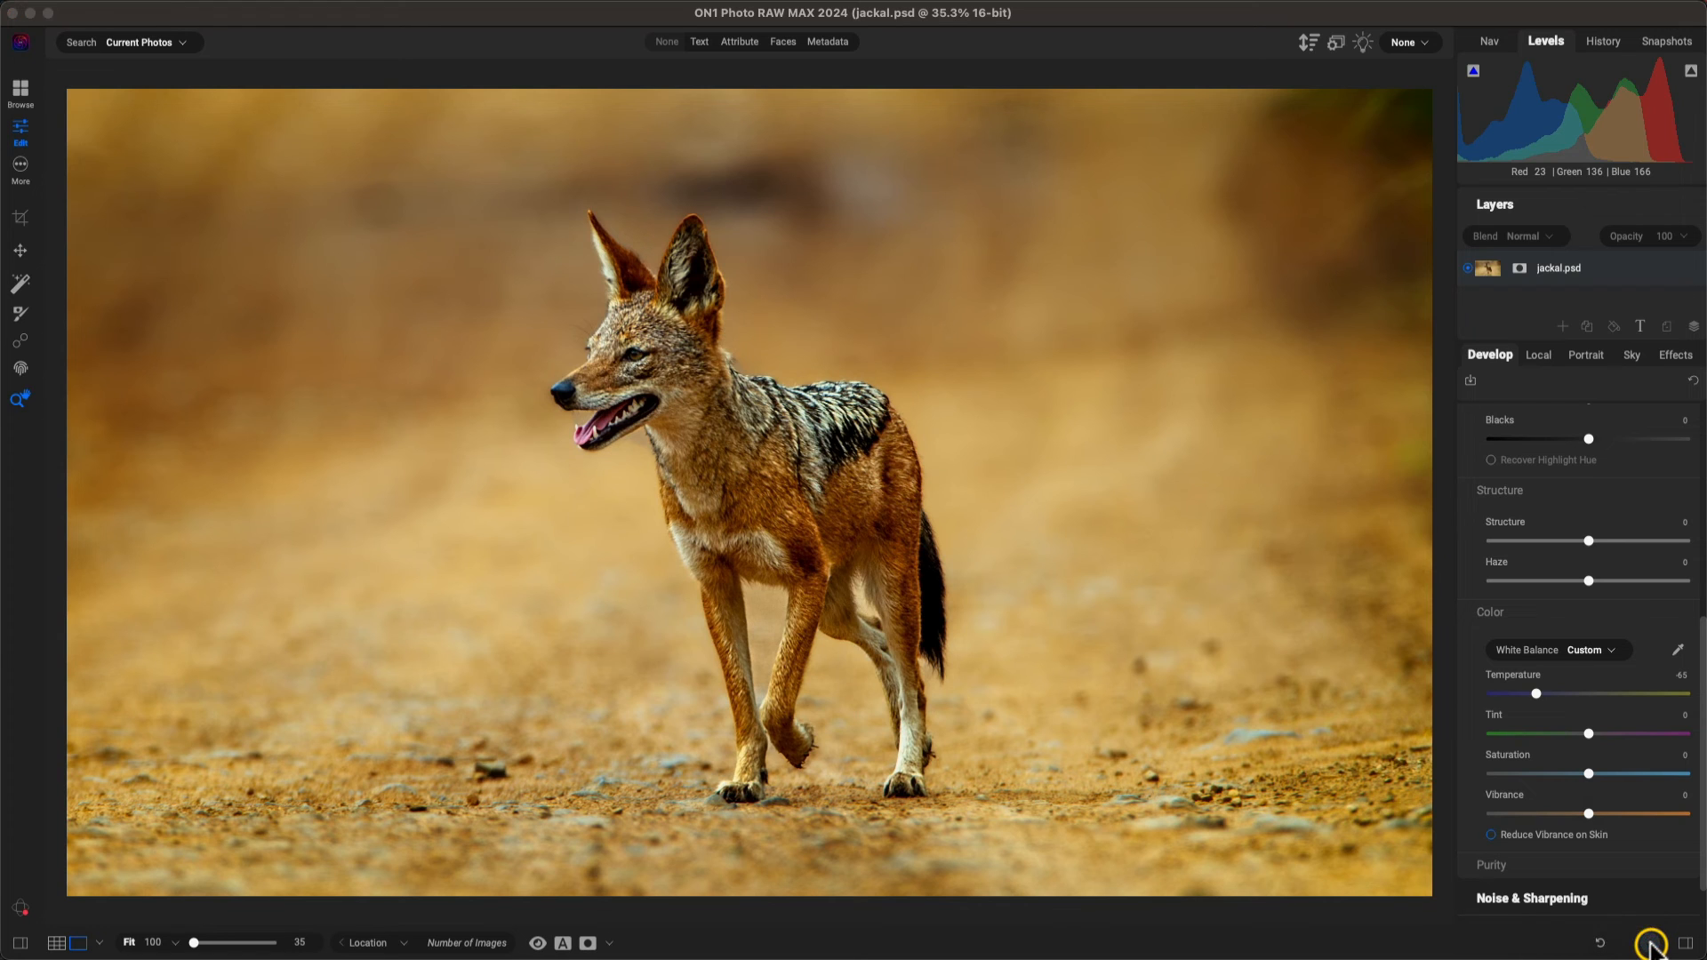
Step: Finish in ON1 so the edits return to Photoshop as an 'ON1 Develop' layer
click(1650, 943)
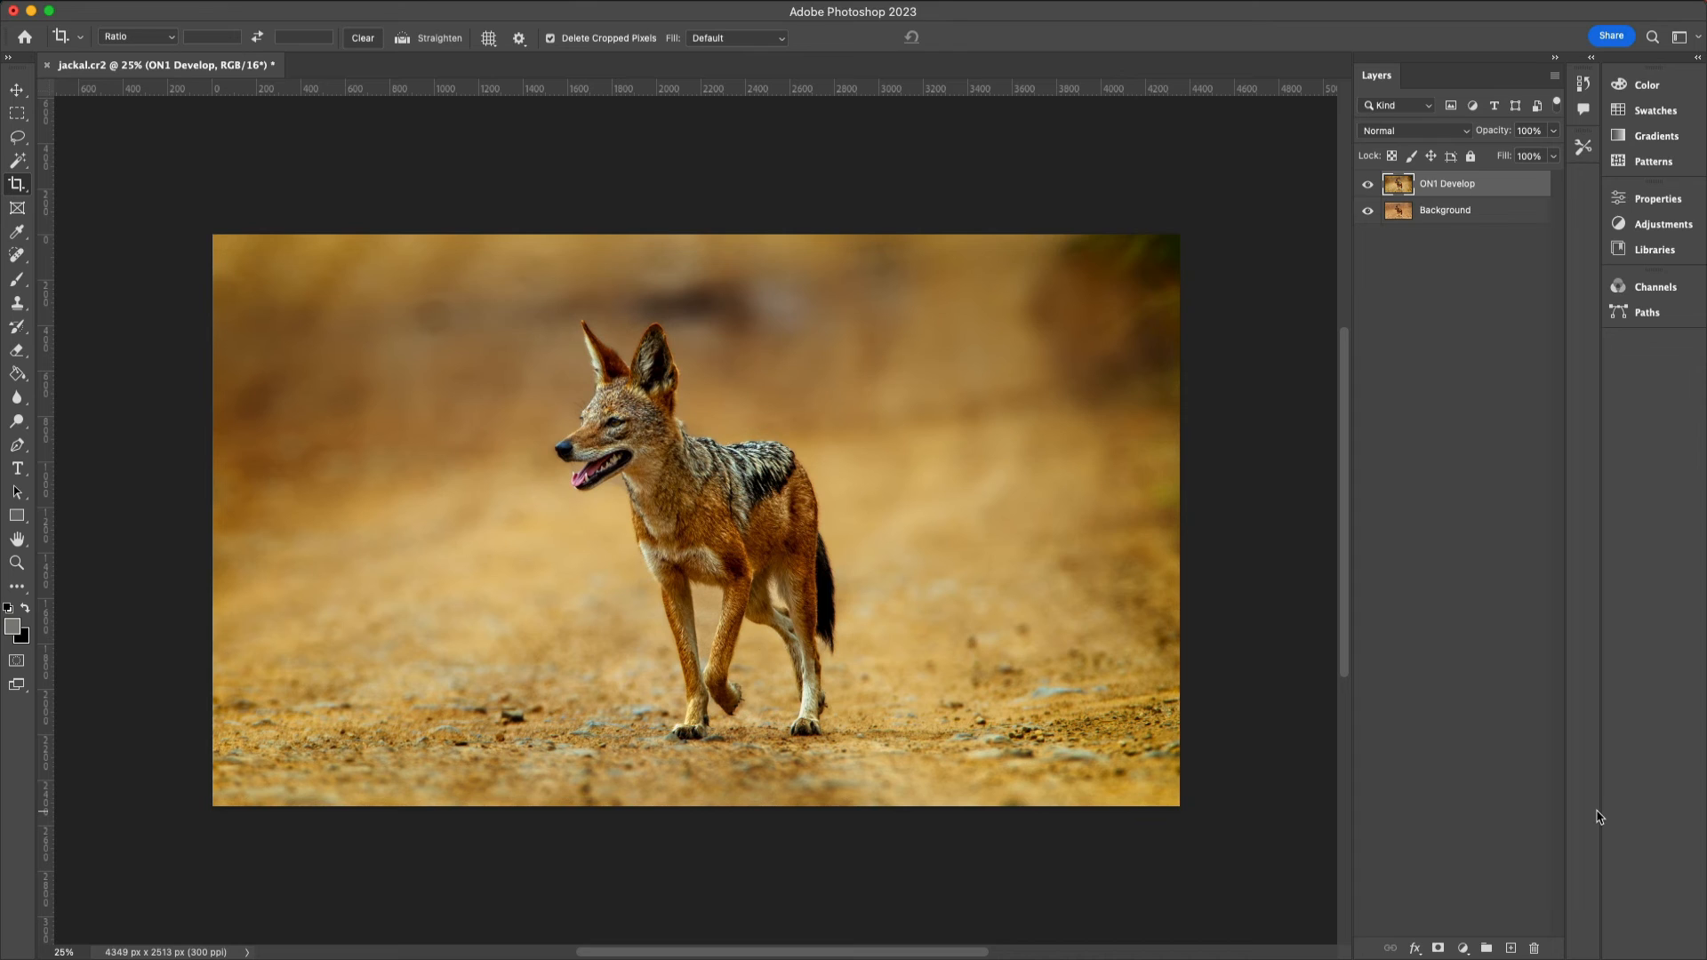
mouse_move(612, 457)
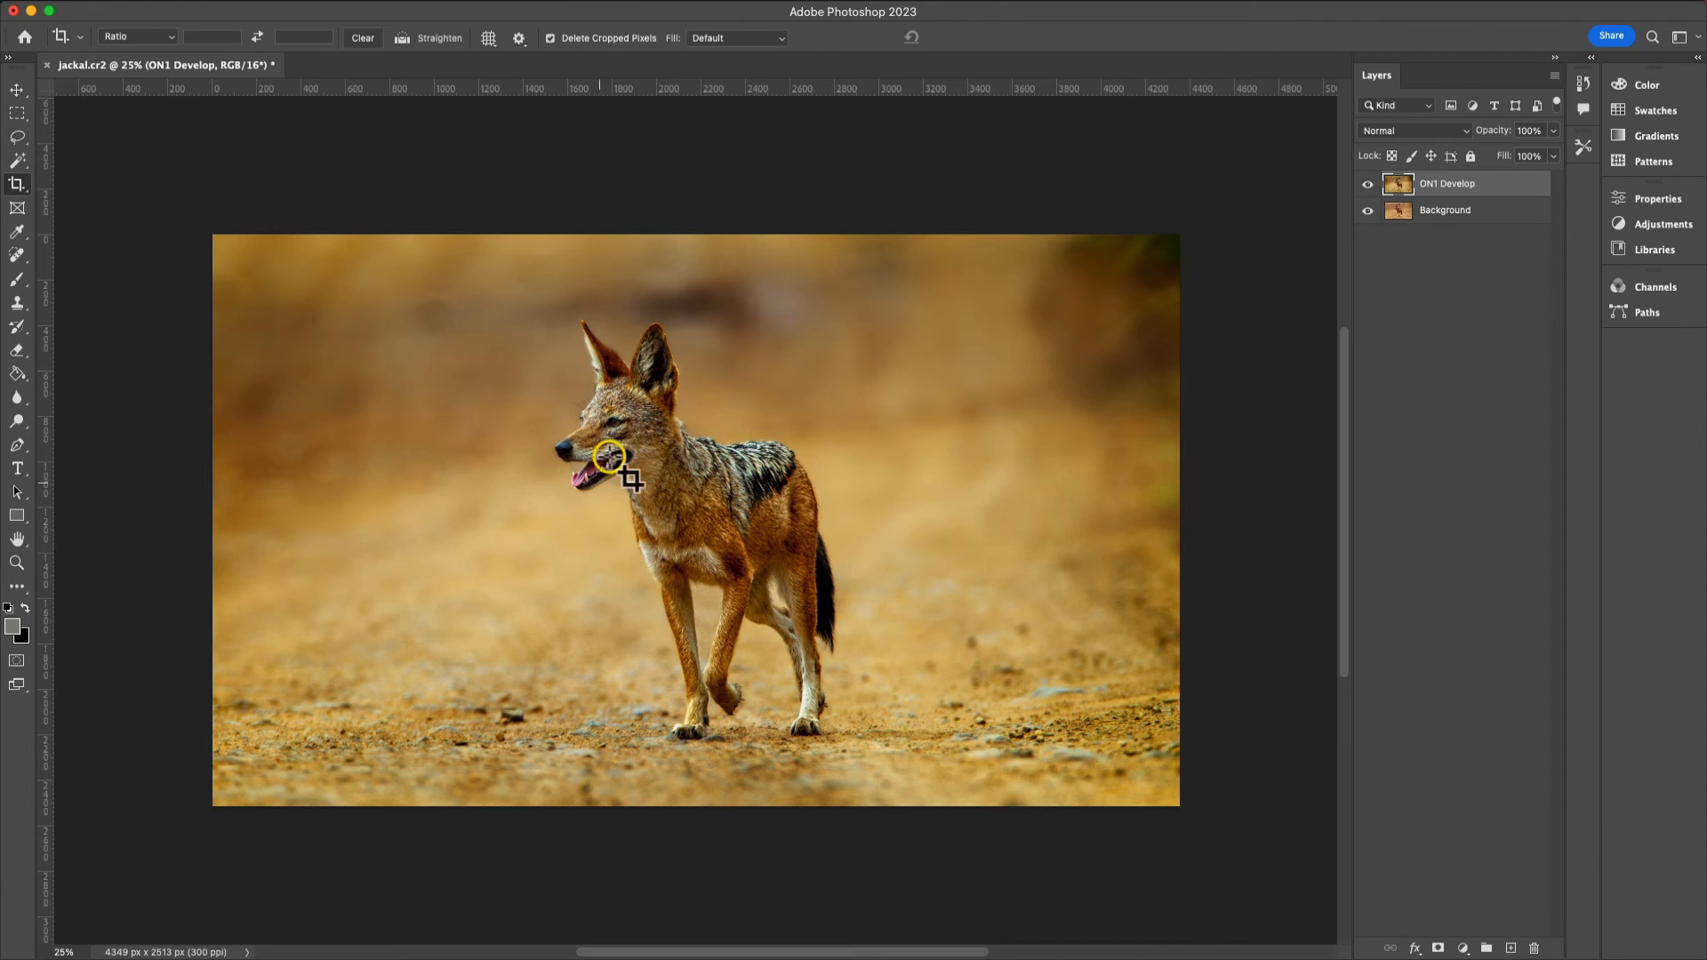